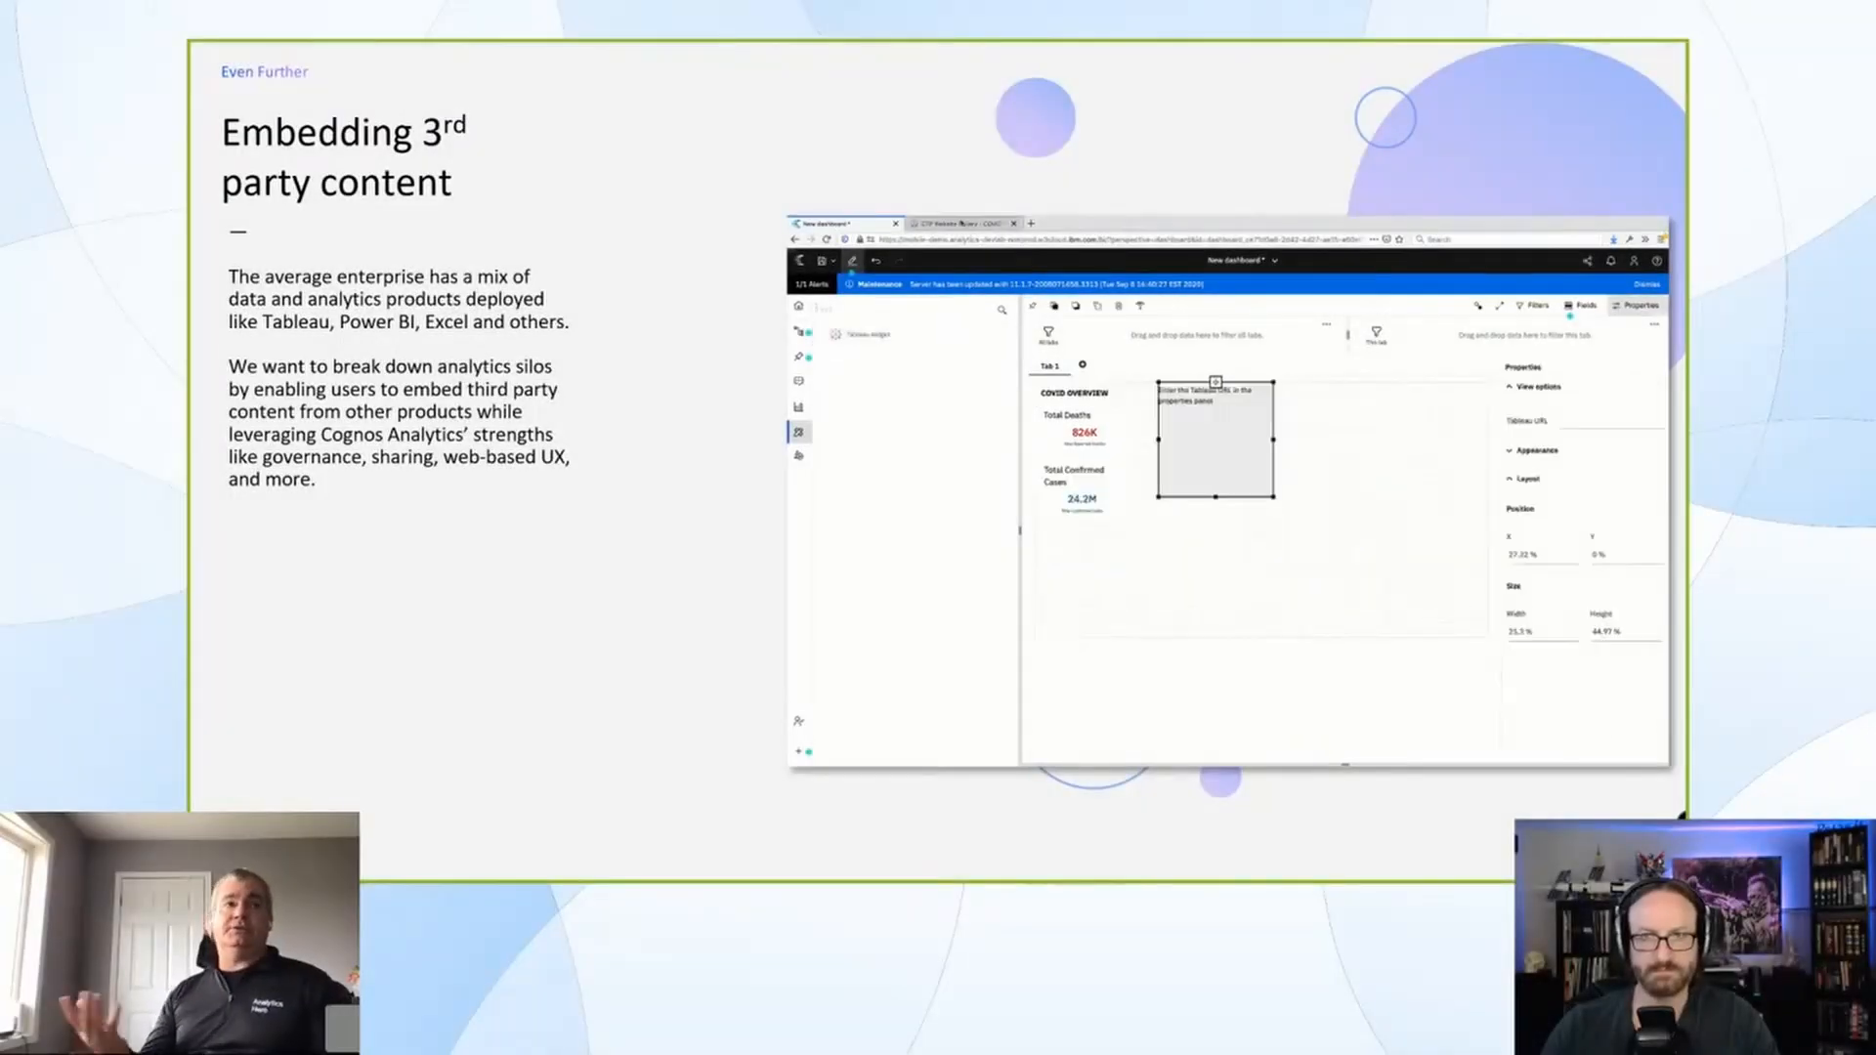
click(964, 224)
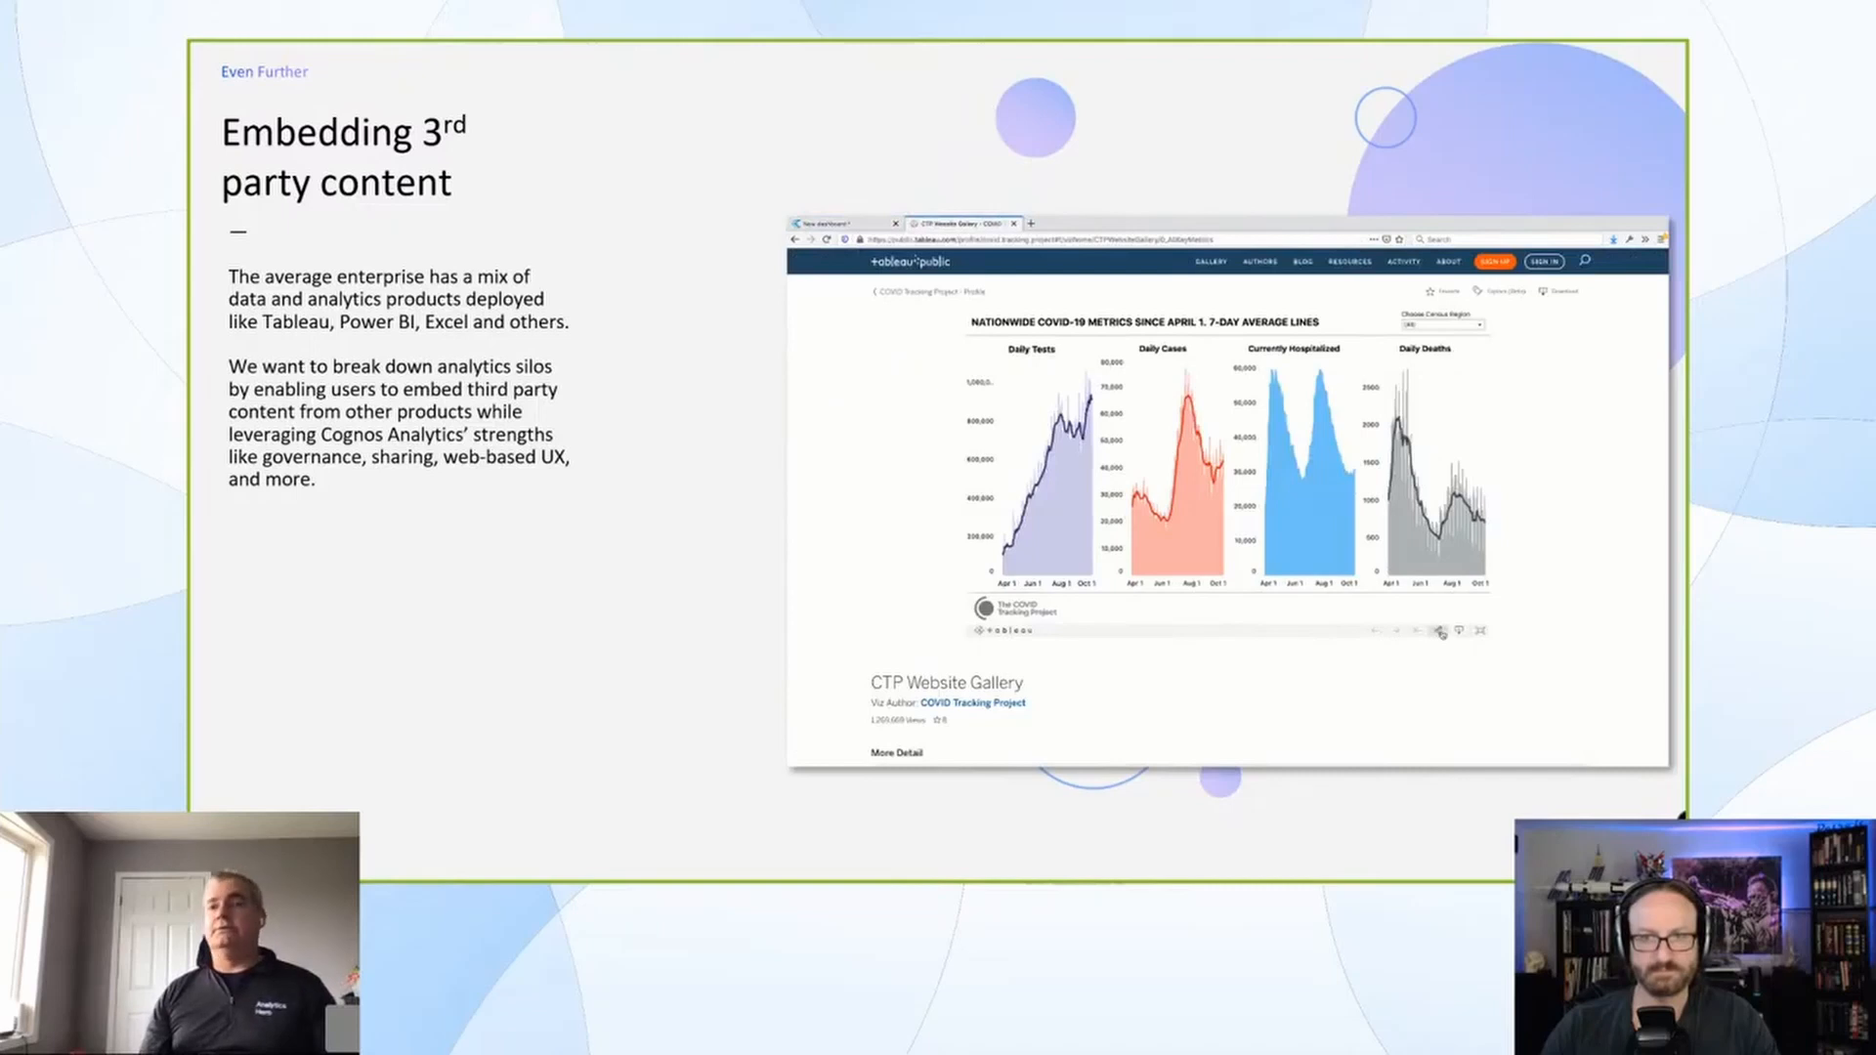
click(1436, 630)
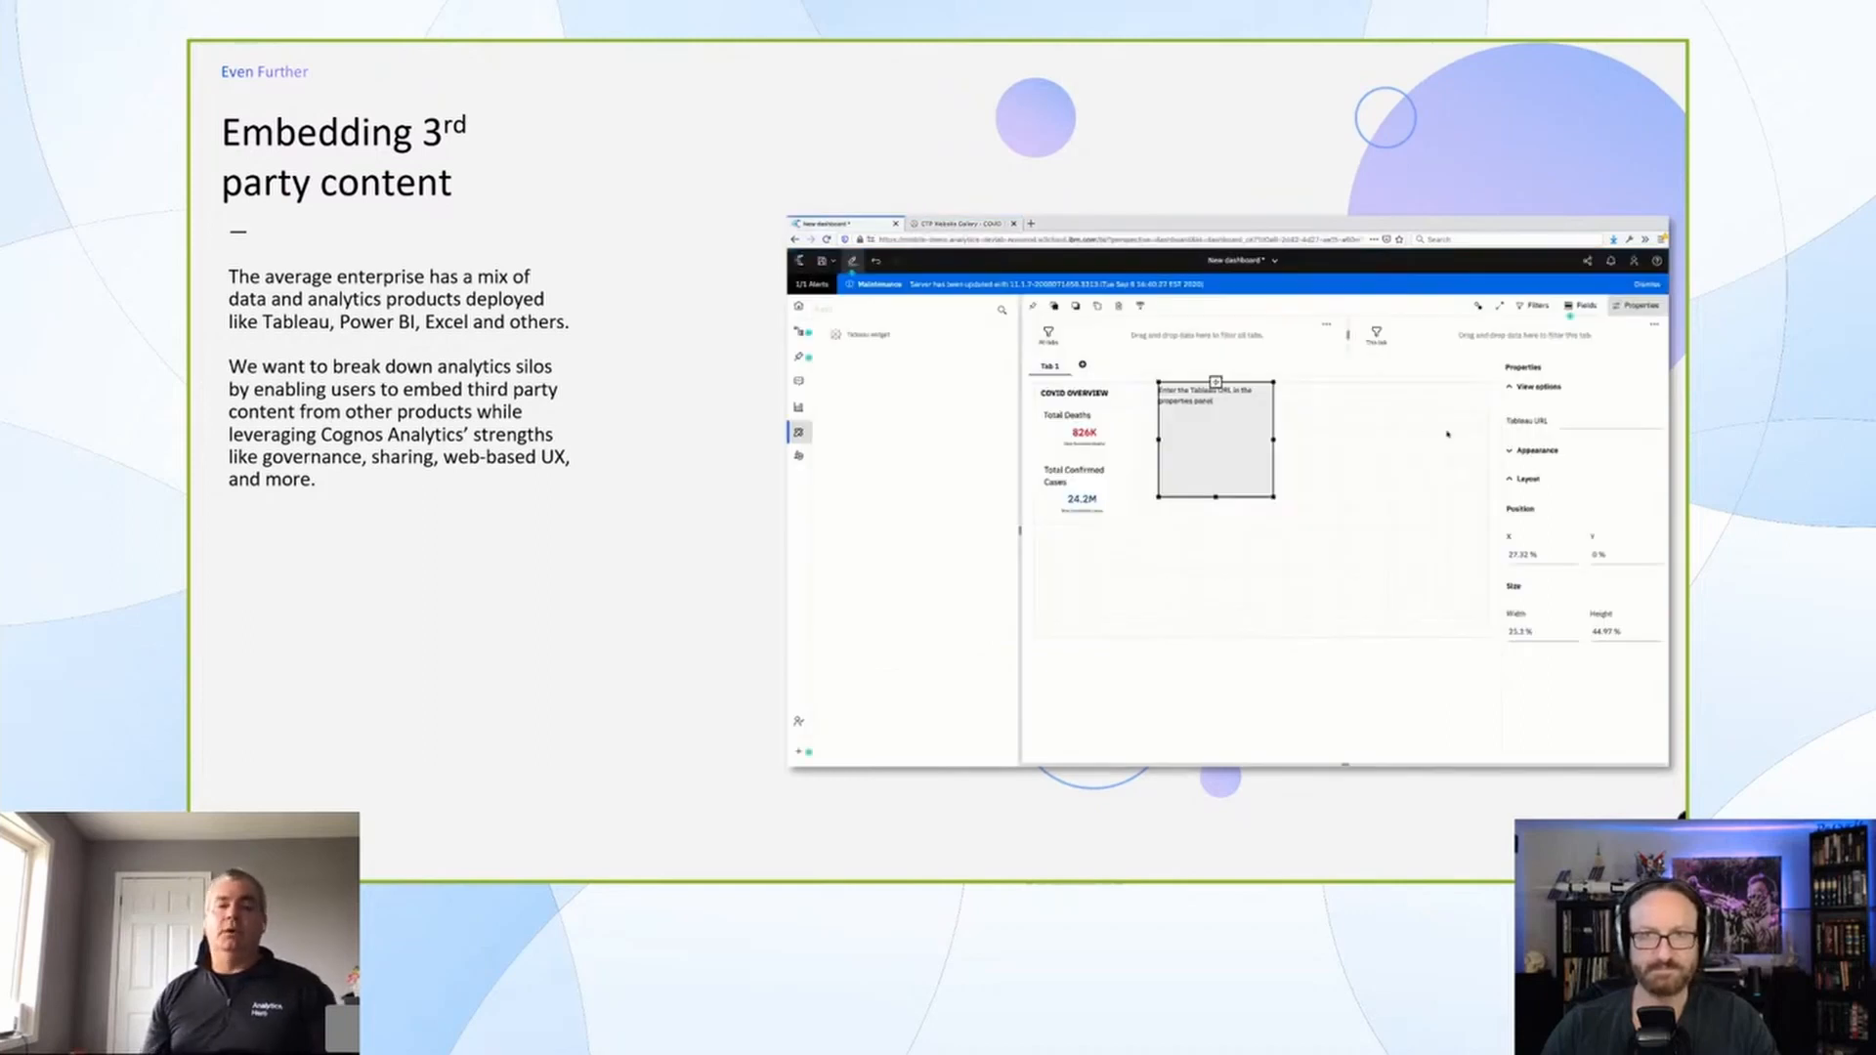
click(1604, 421)
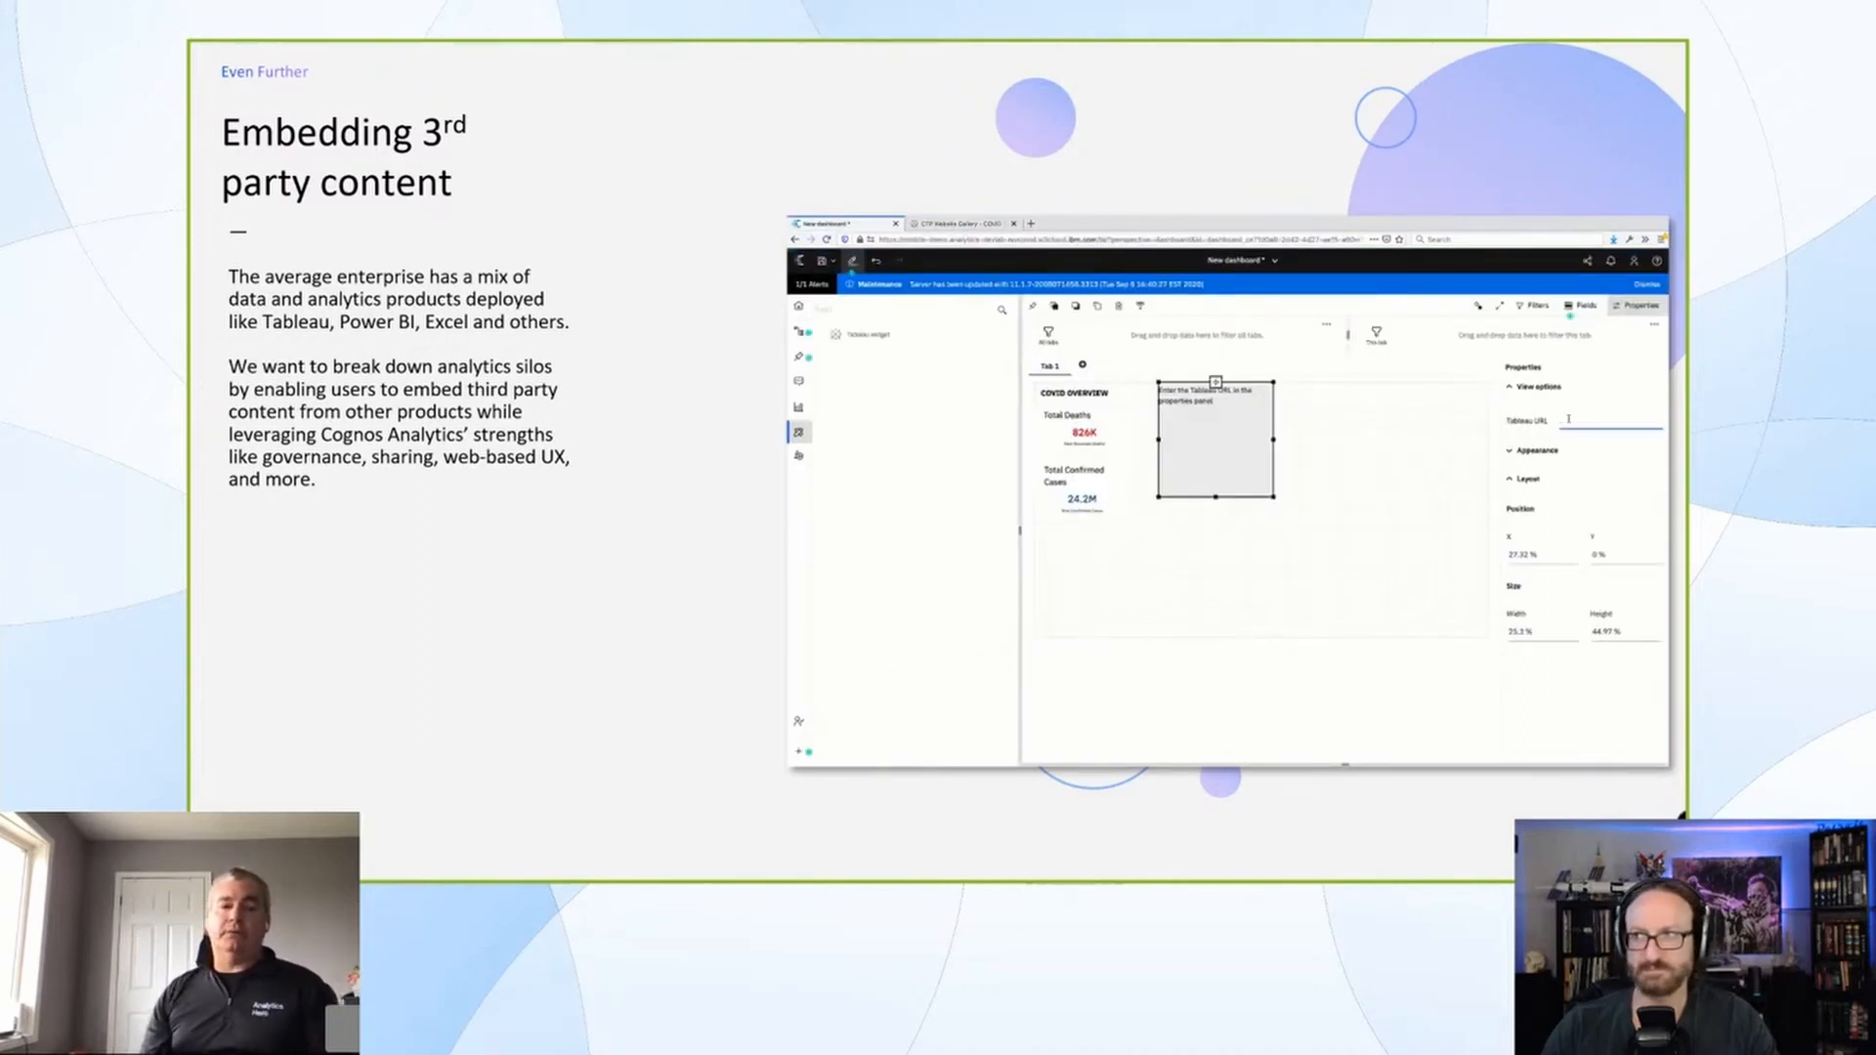
text(https://public.tableau.com/views)
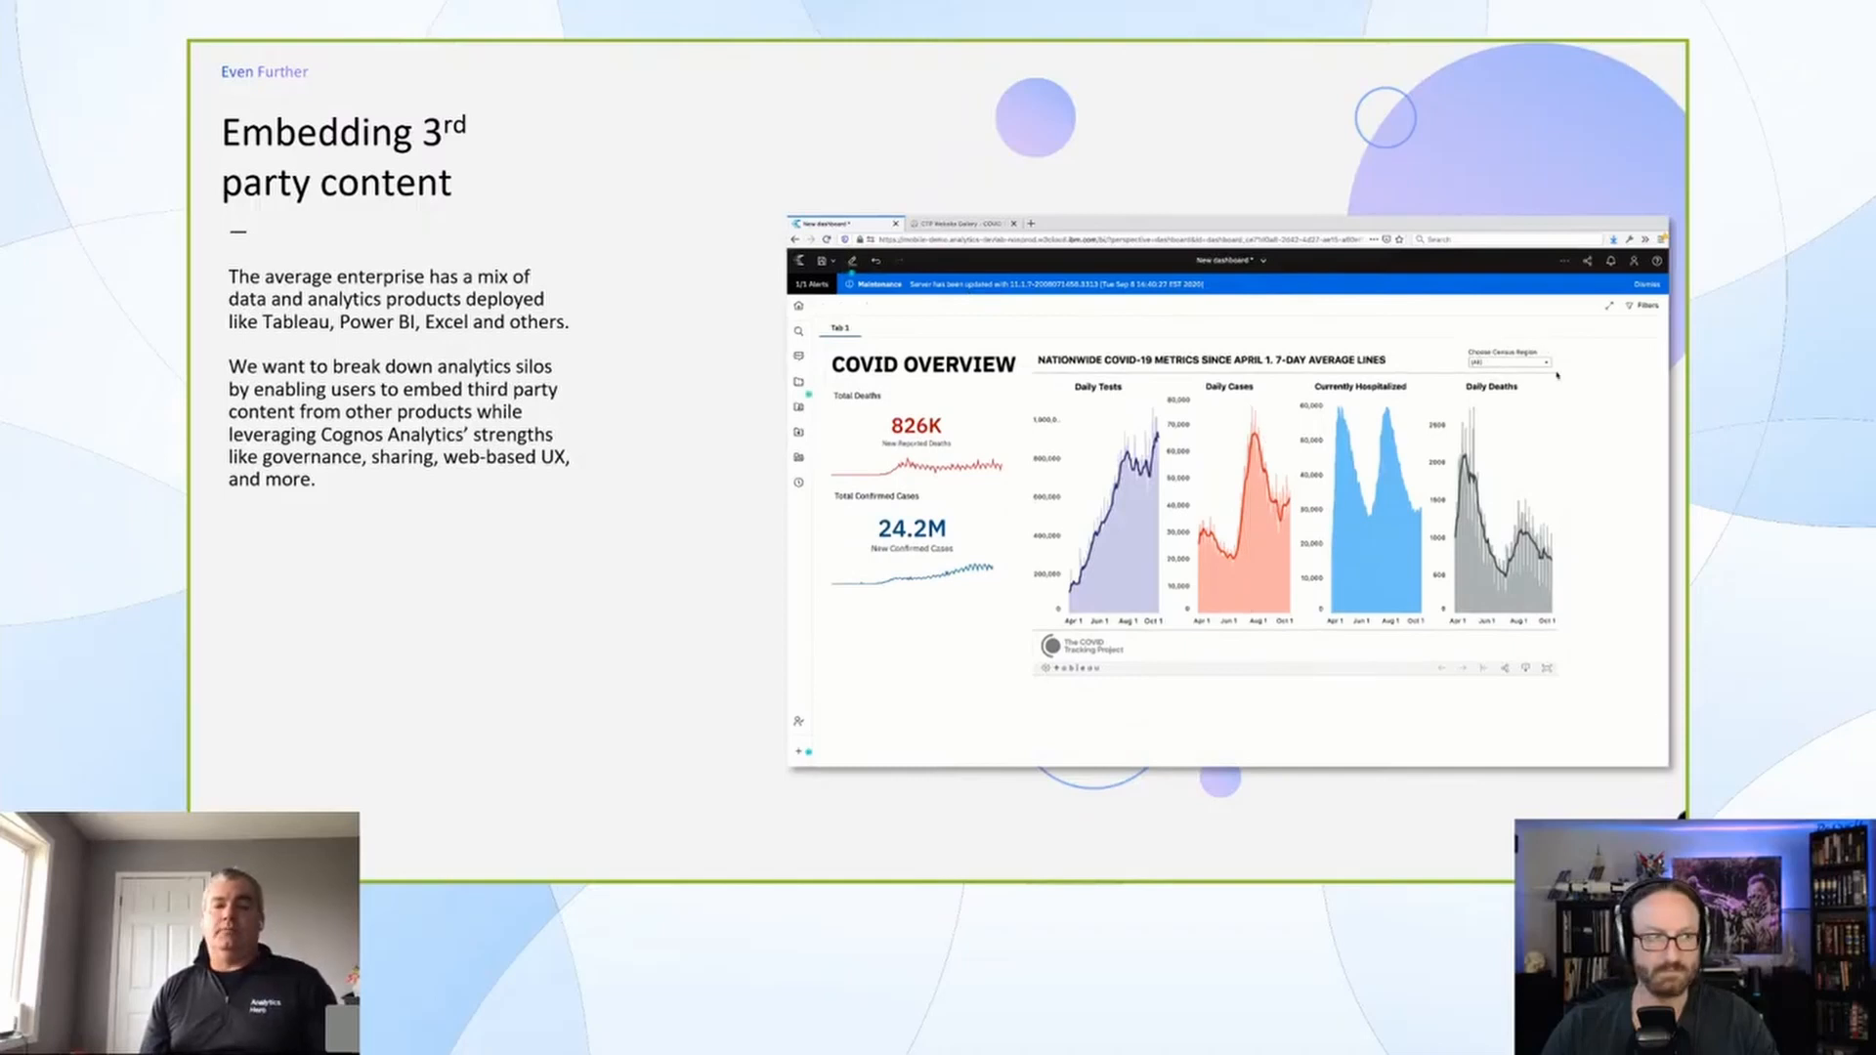
click(1544, 361)
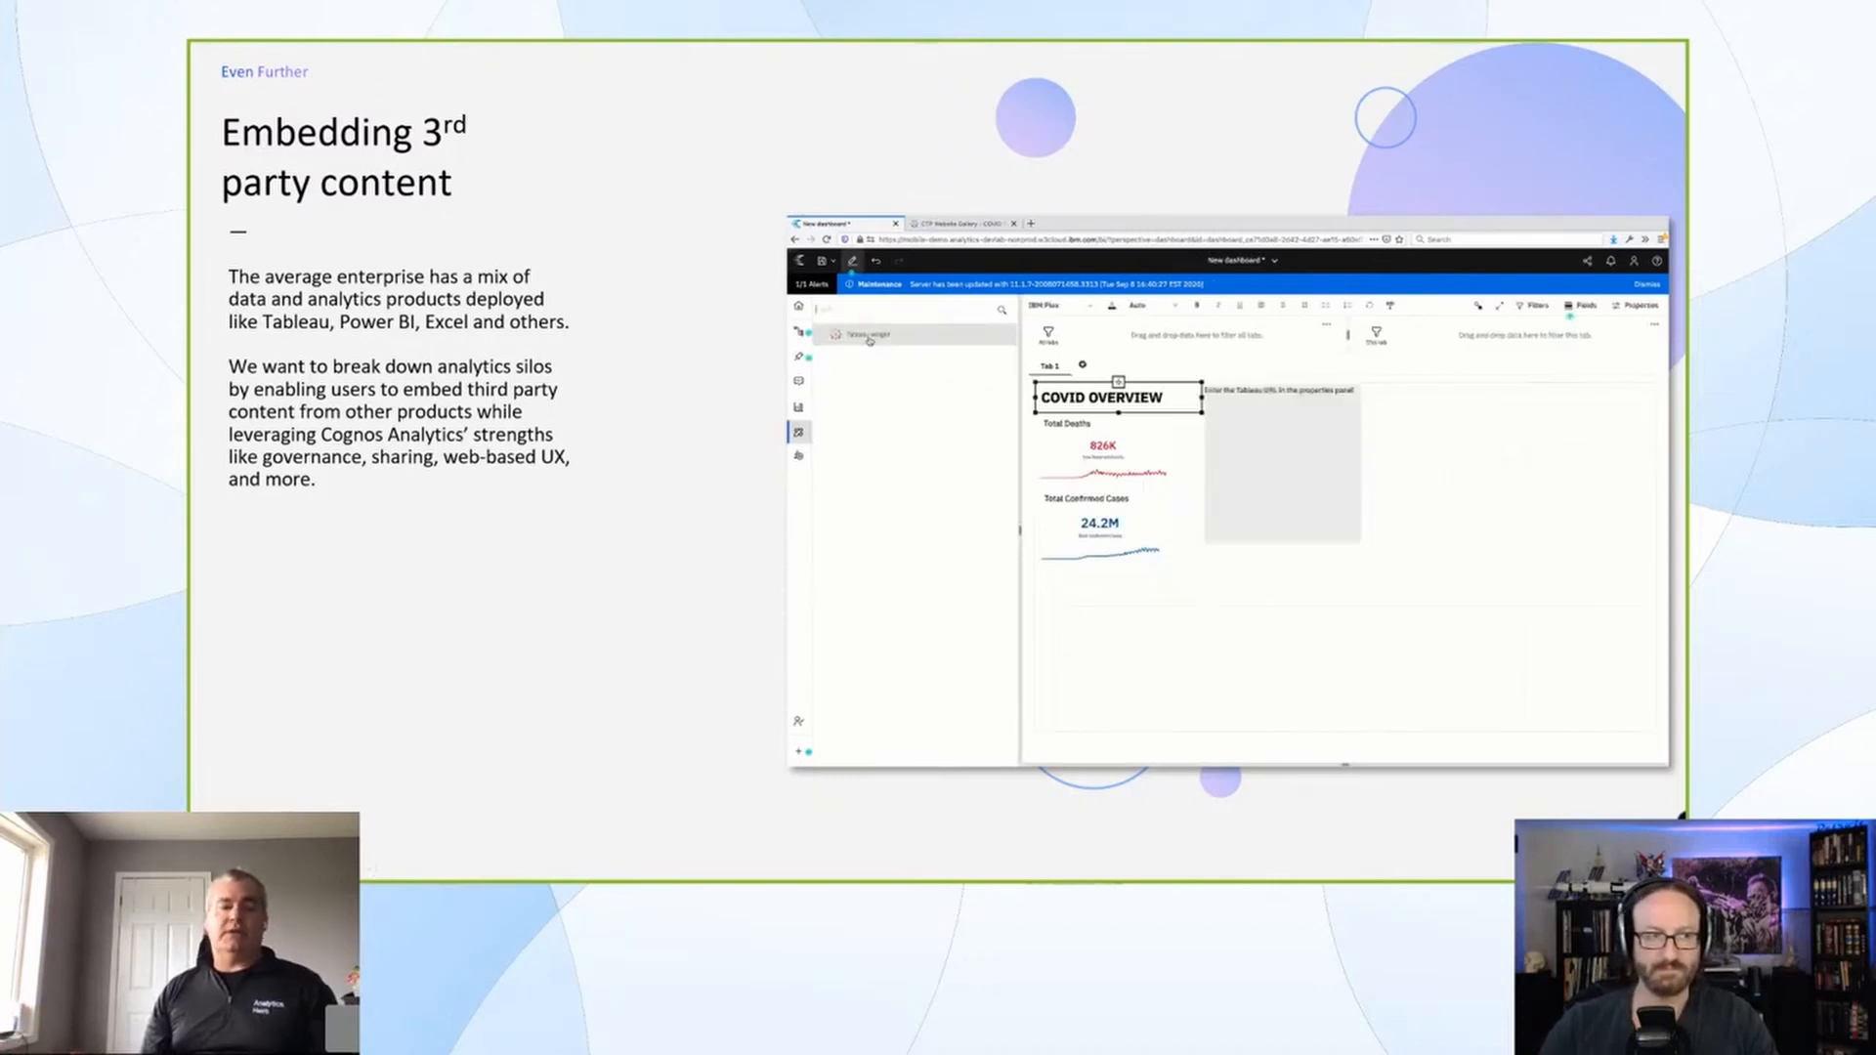
Show the COVID metrics viz's Share link on Tableau Public, then return to the dashboard
click(963, 223)
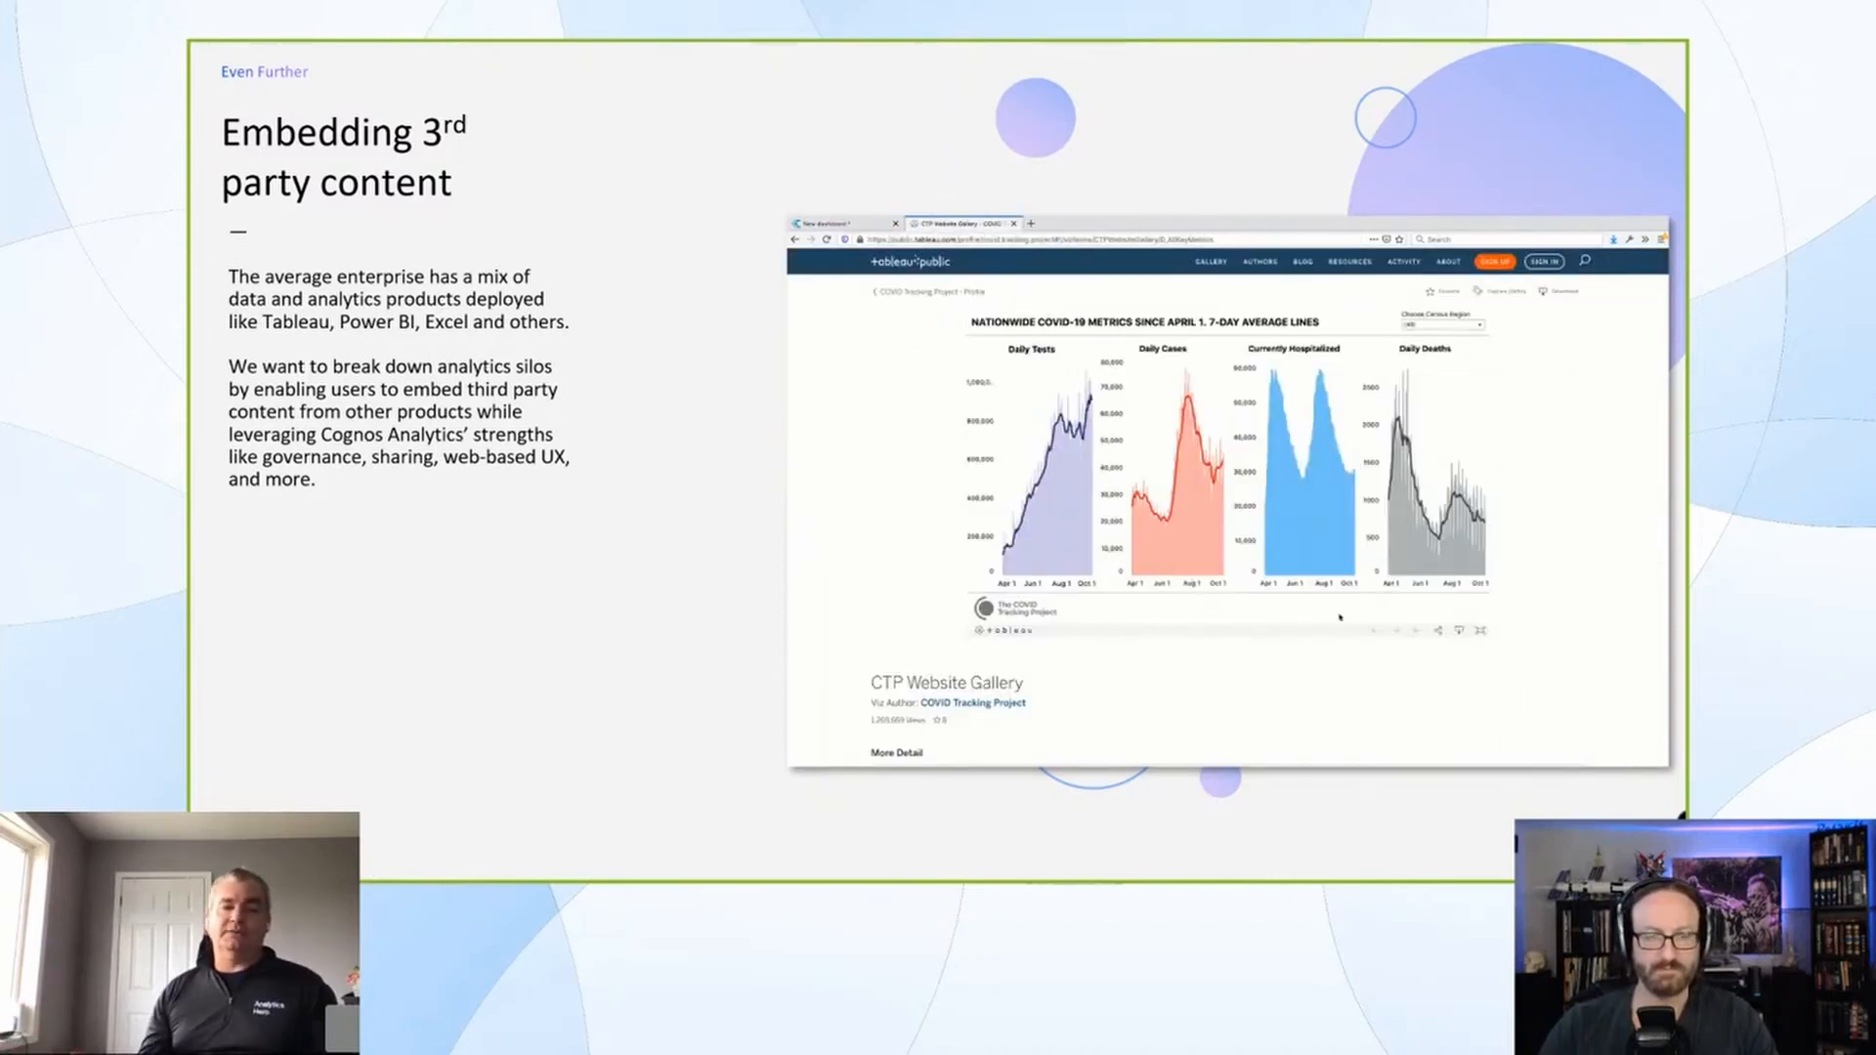
click(1434, 630)
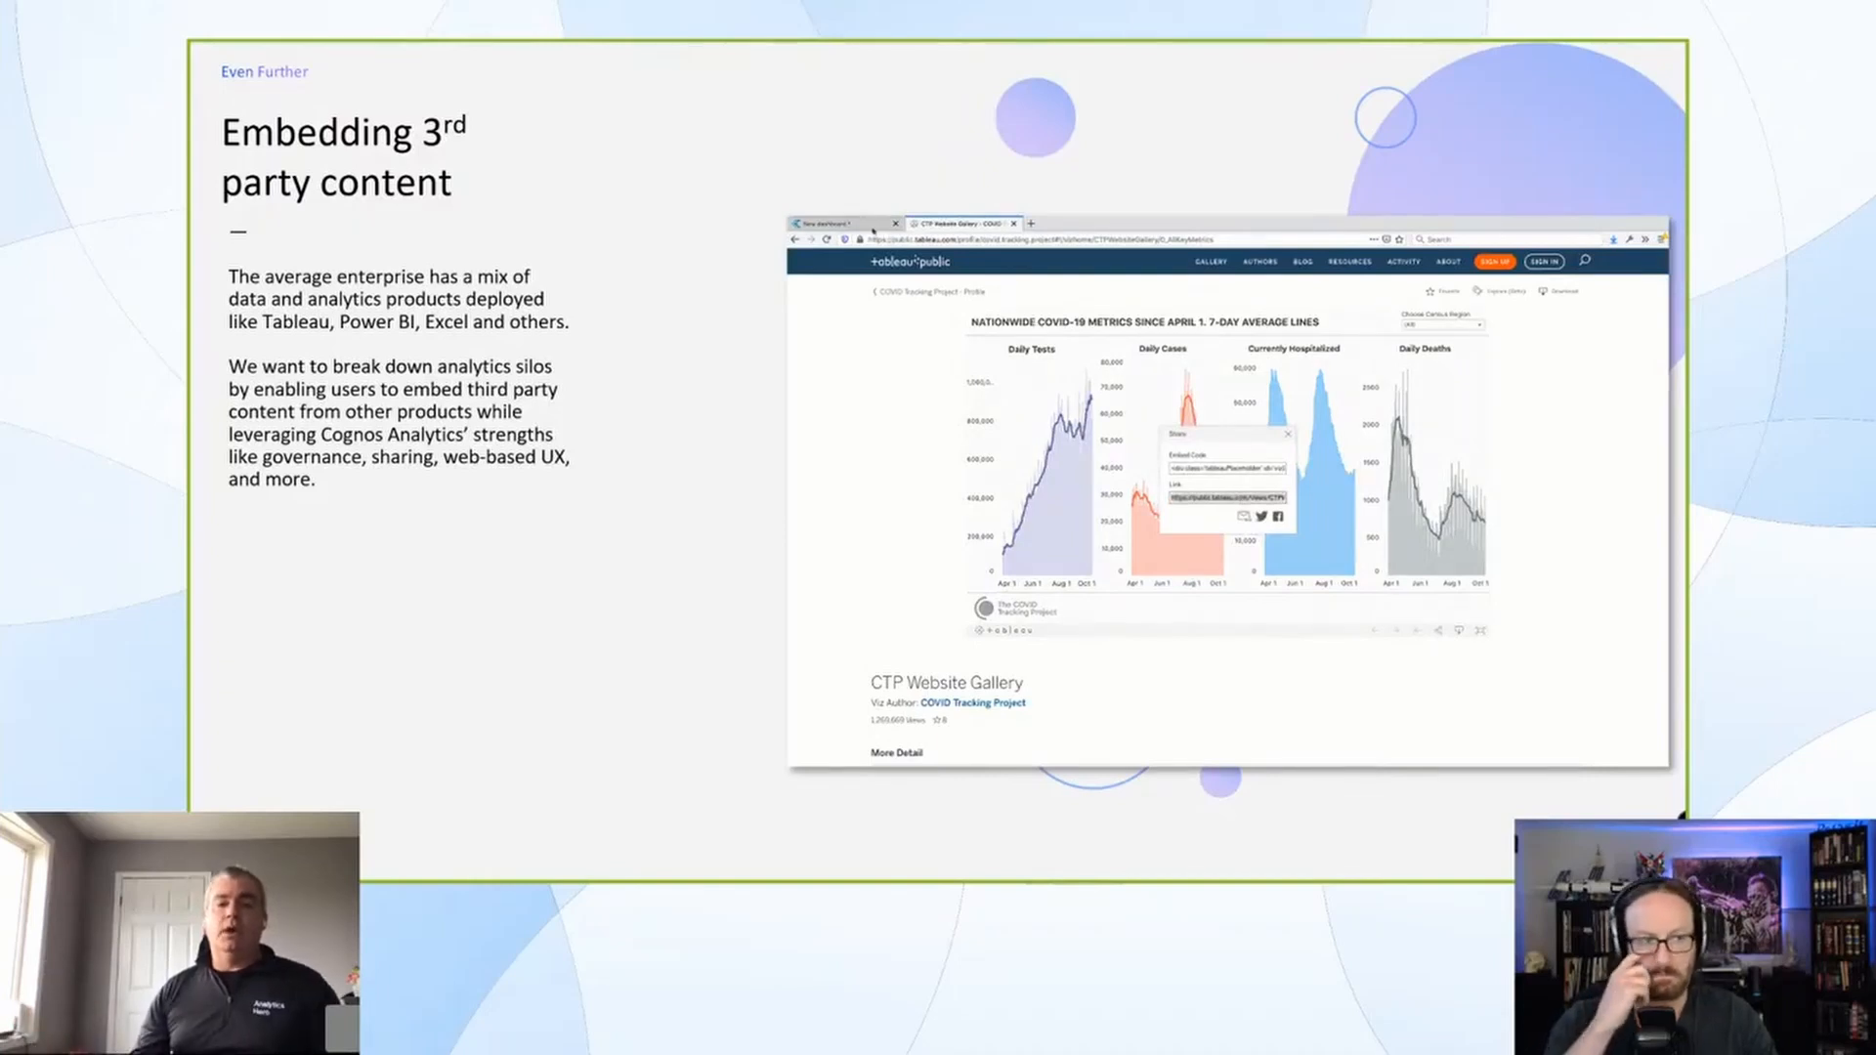
click(843, 224)
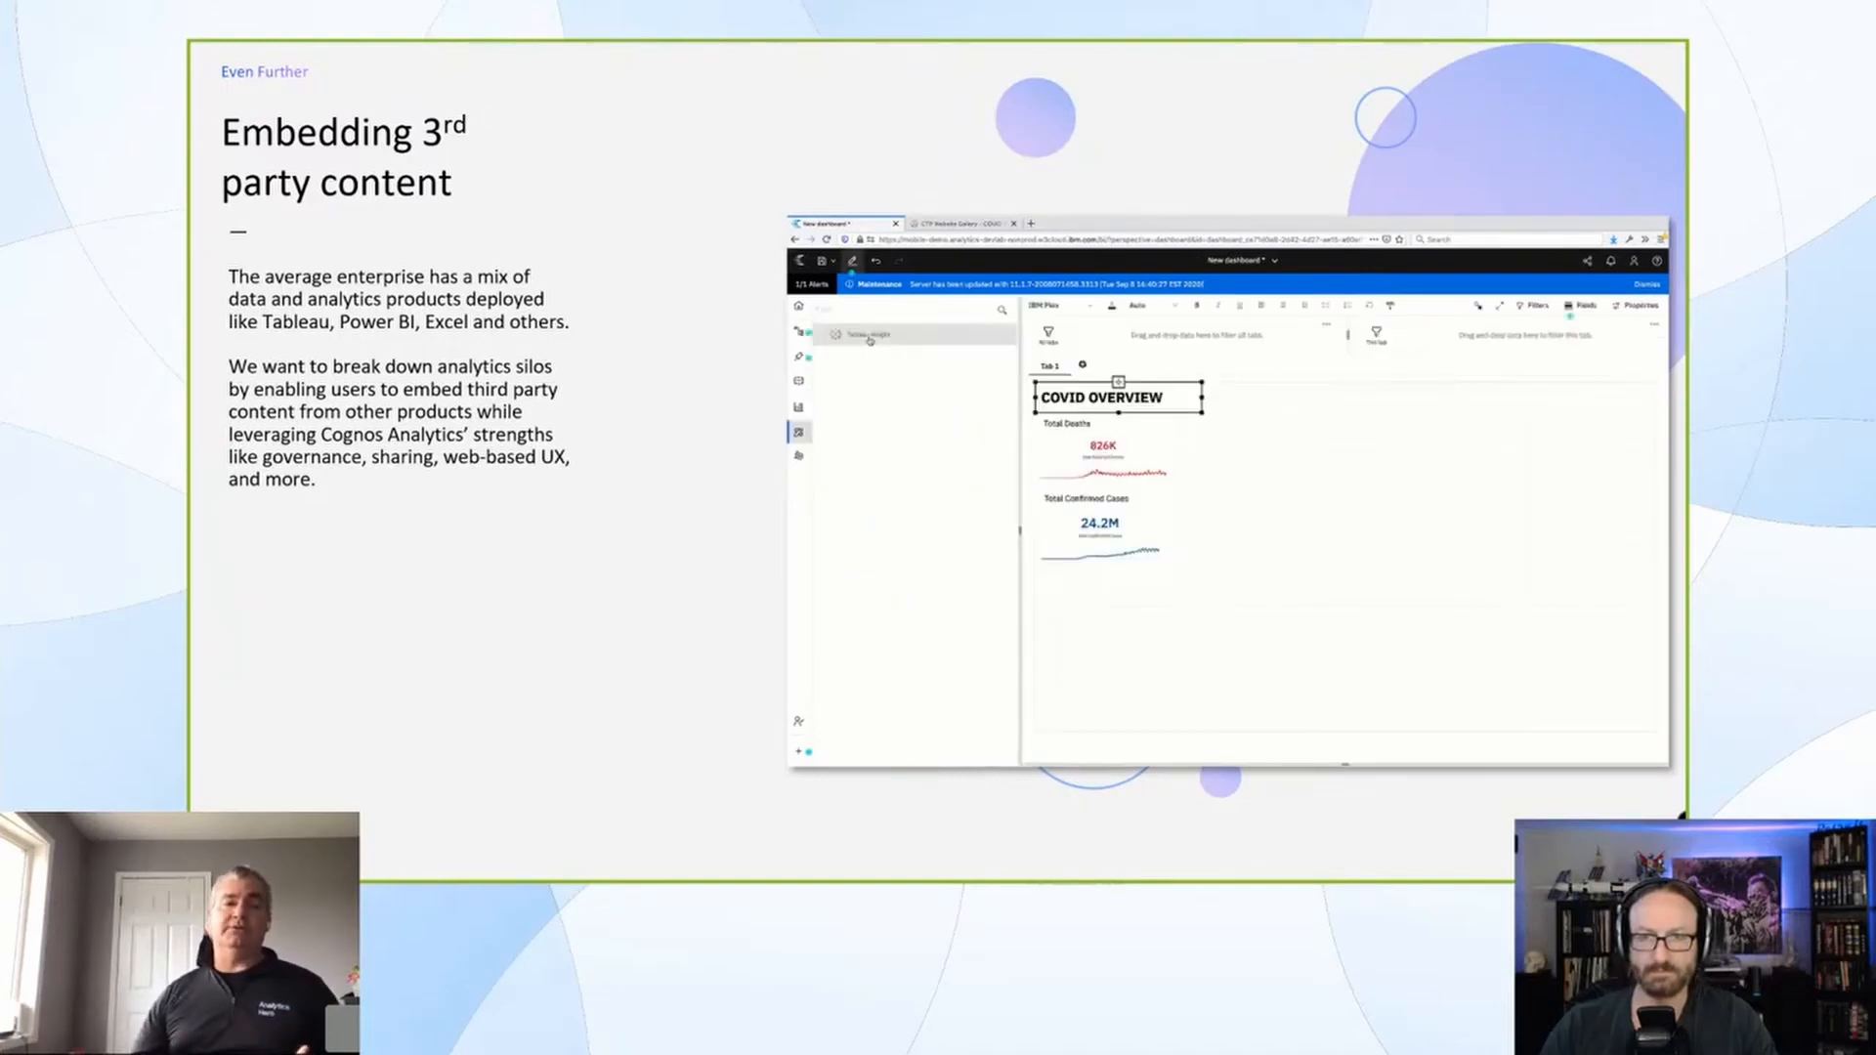
Get the viz's Share link from Tableau Public, return to Cognos, and open the region dropdown
click(958, 224)
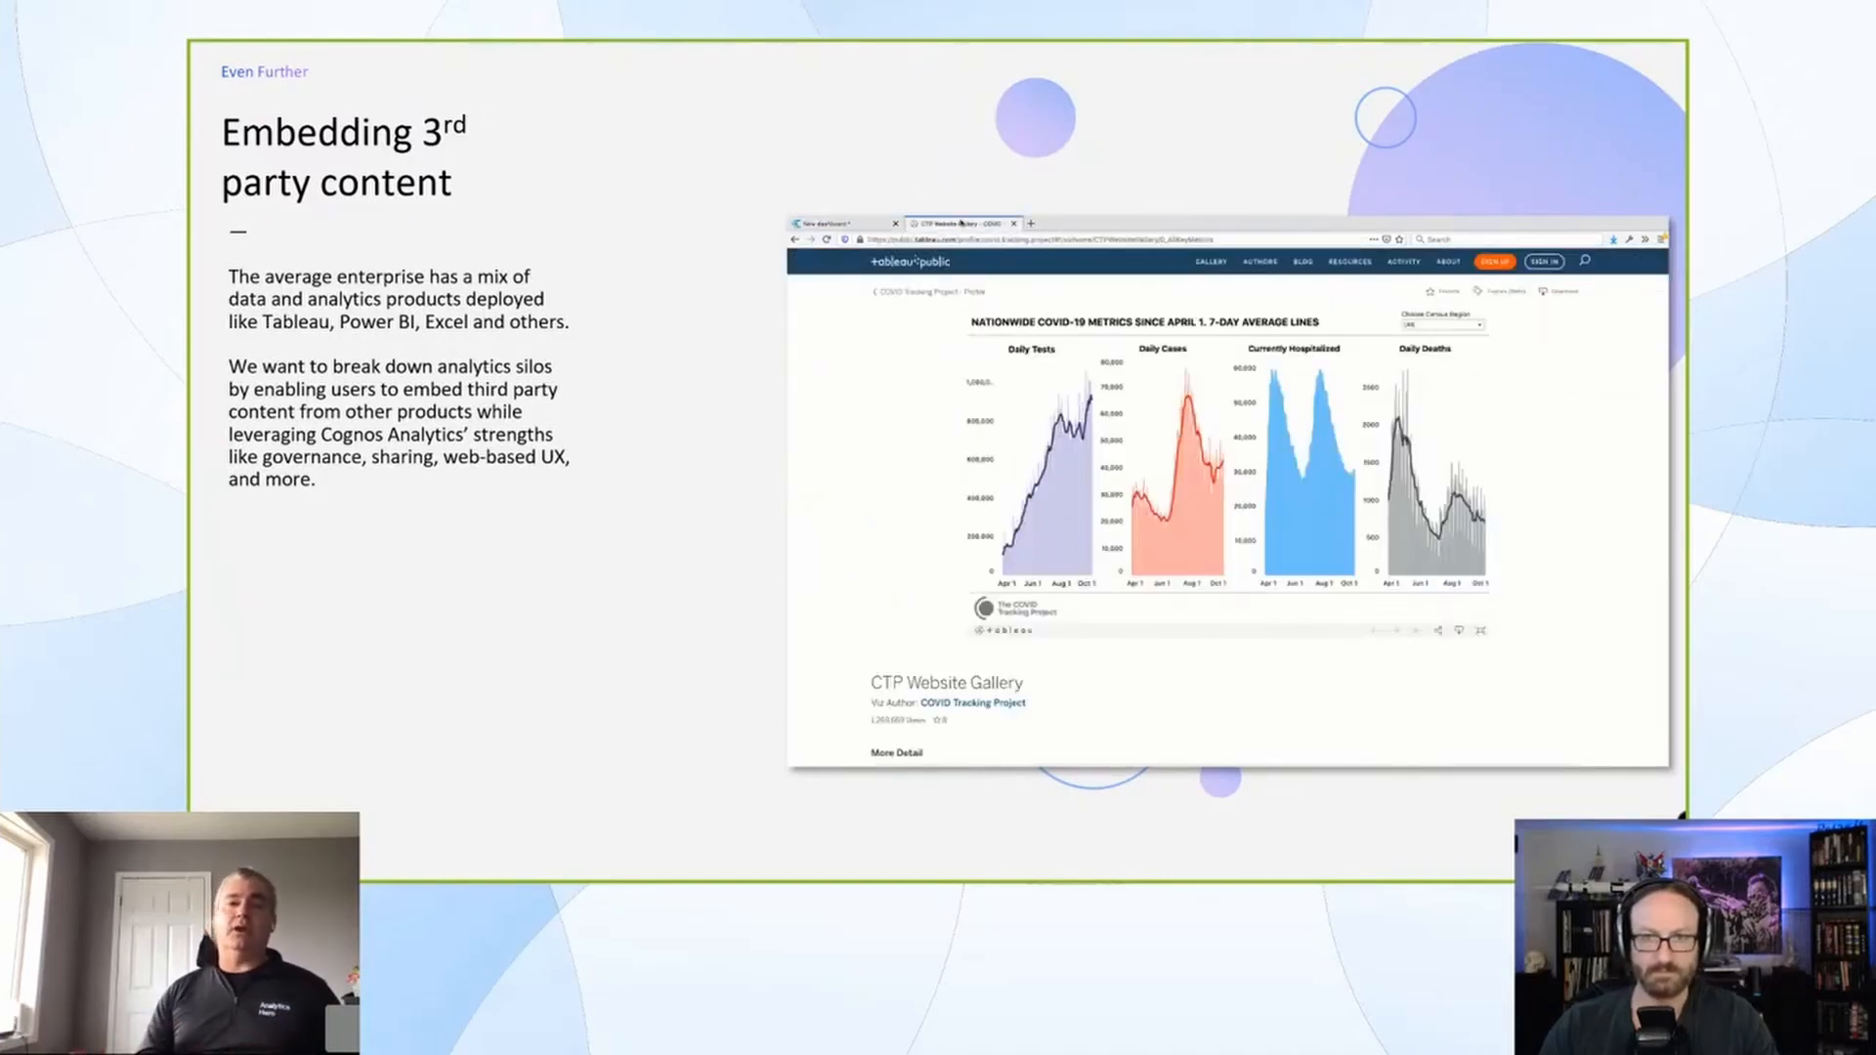
click(1439, 630)
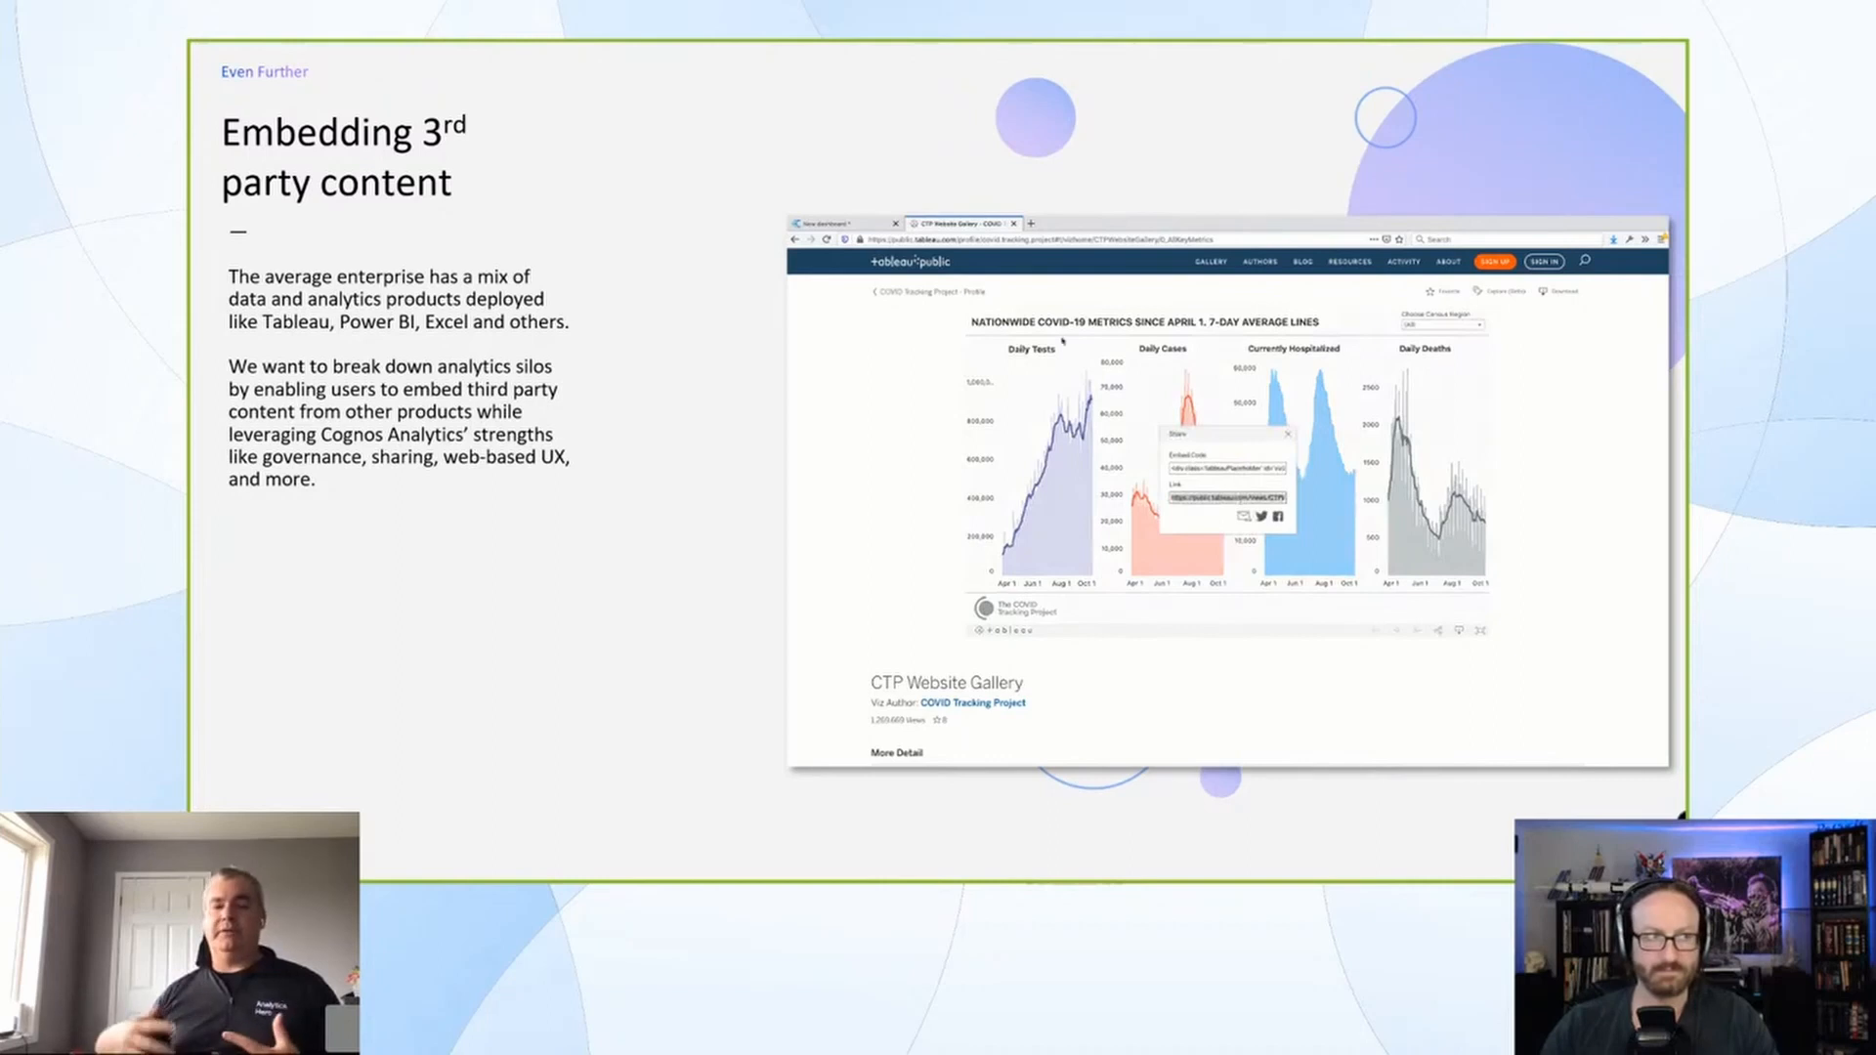
click(844, 223)
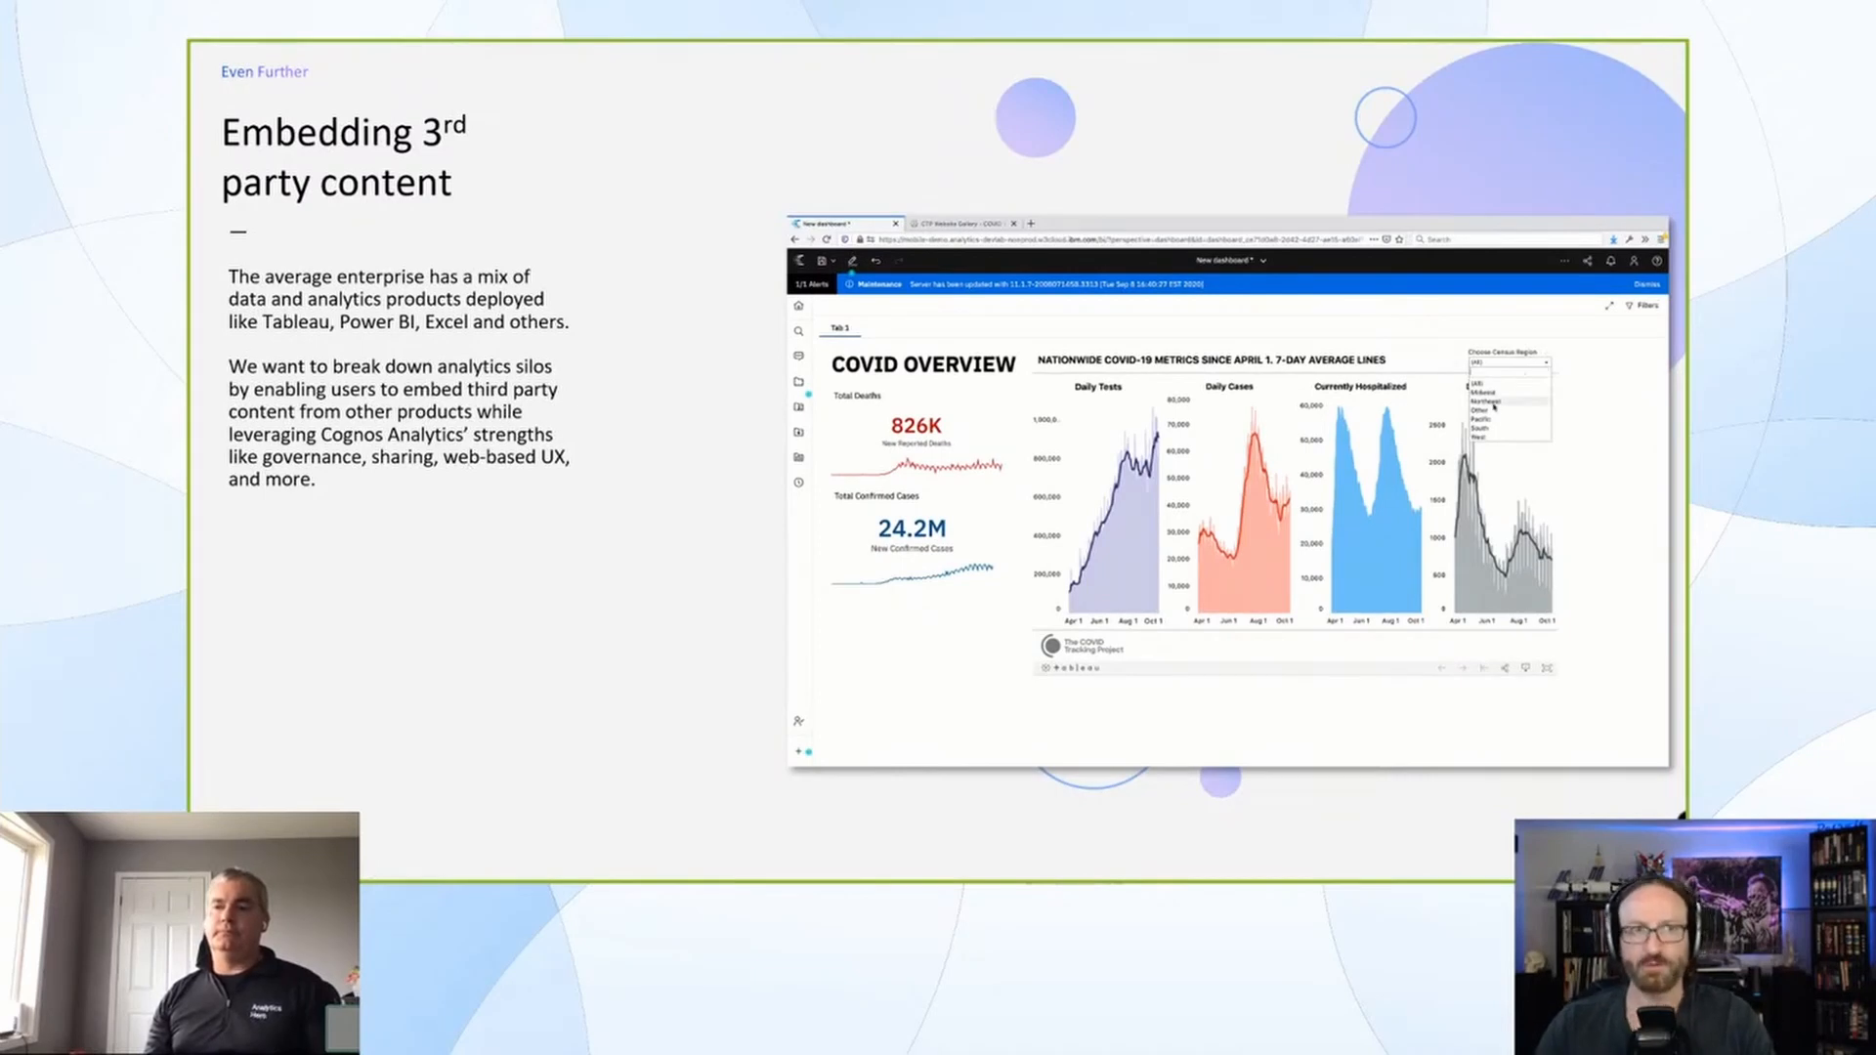
click(1489, 410)
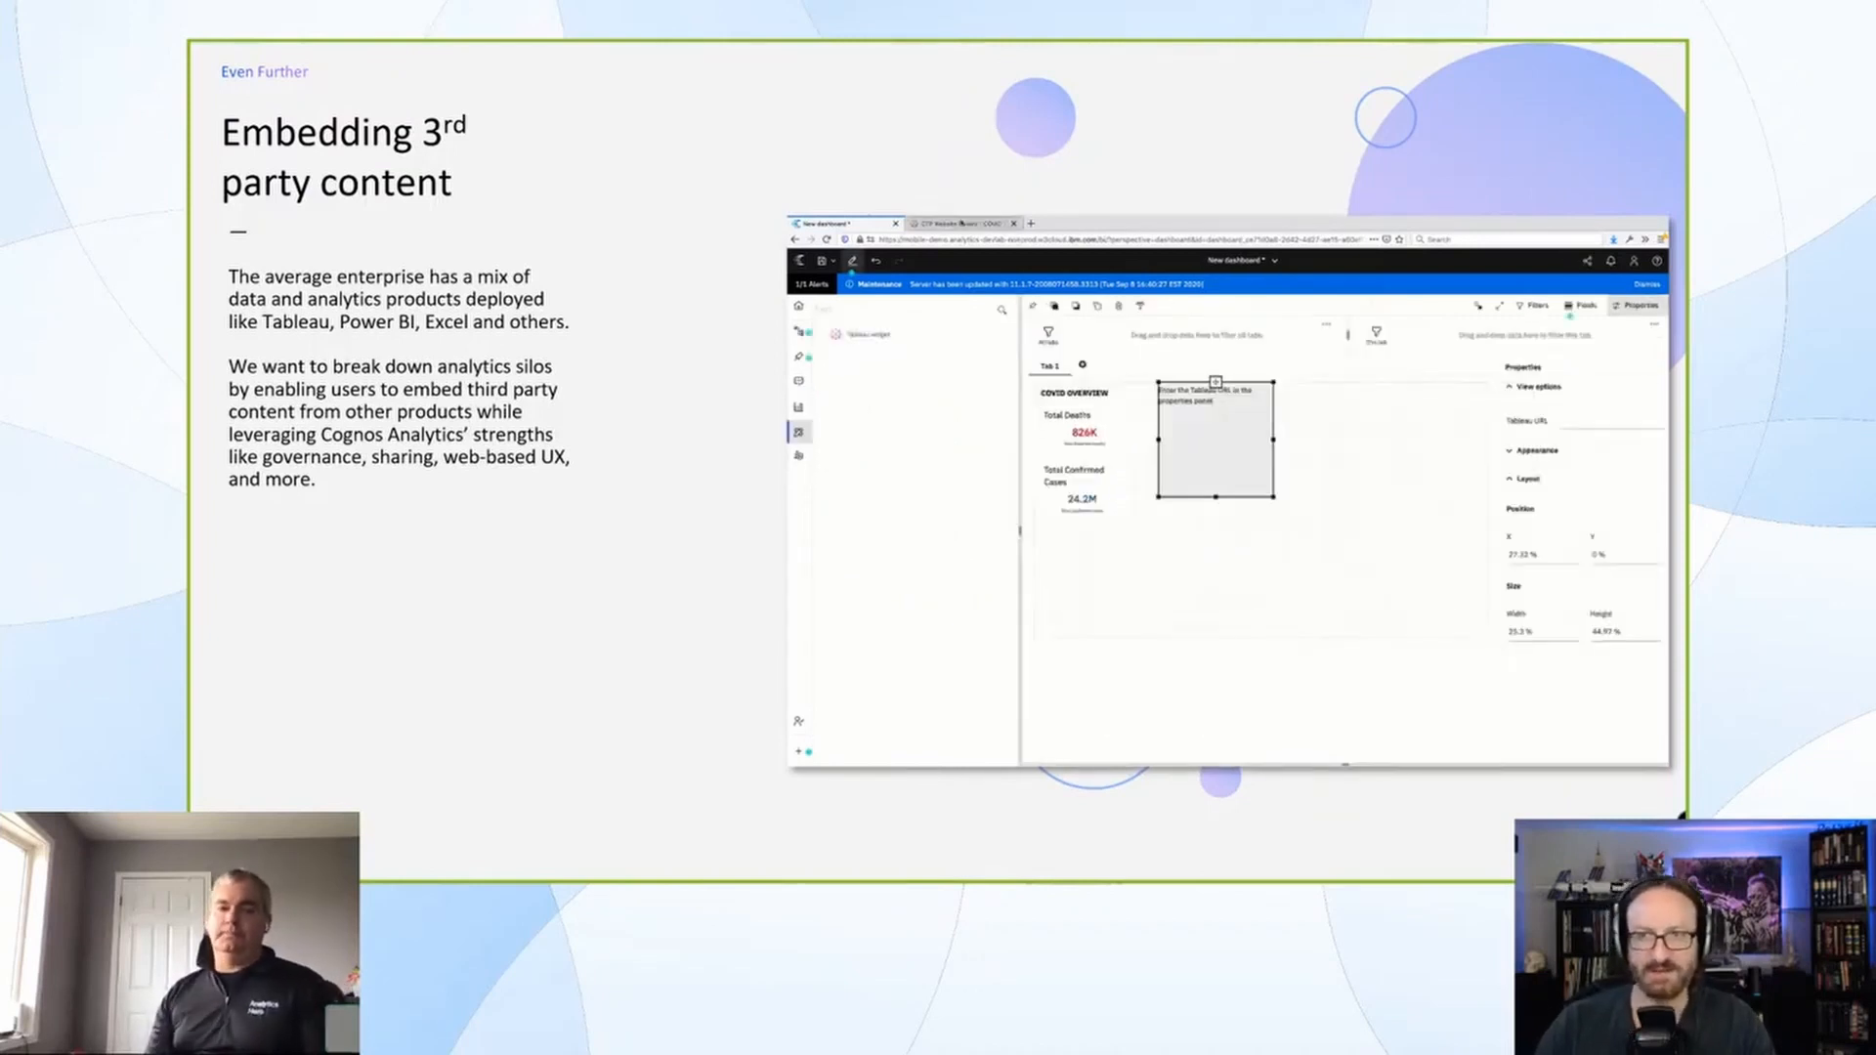
Copy the COVID metrics viz's Share link from Tableau Public and return to Cognos
click(961, 224)
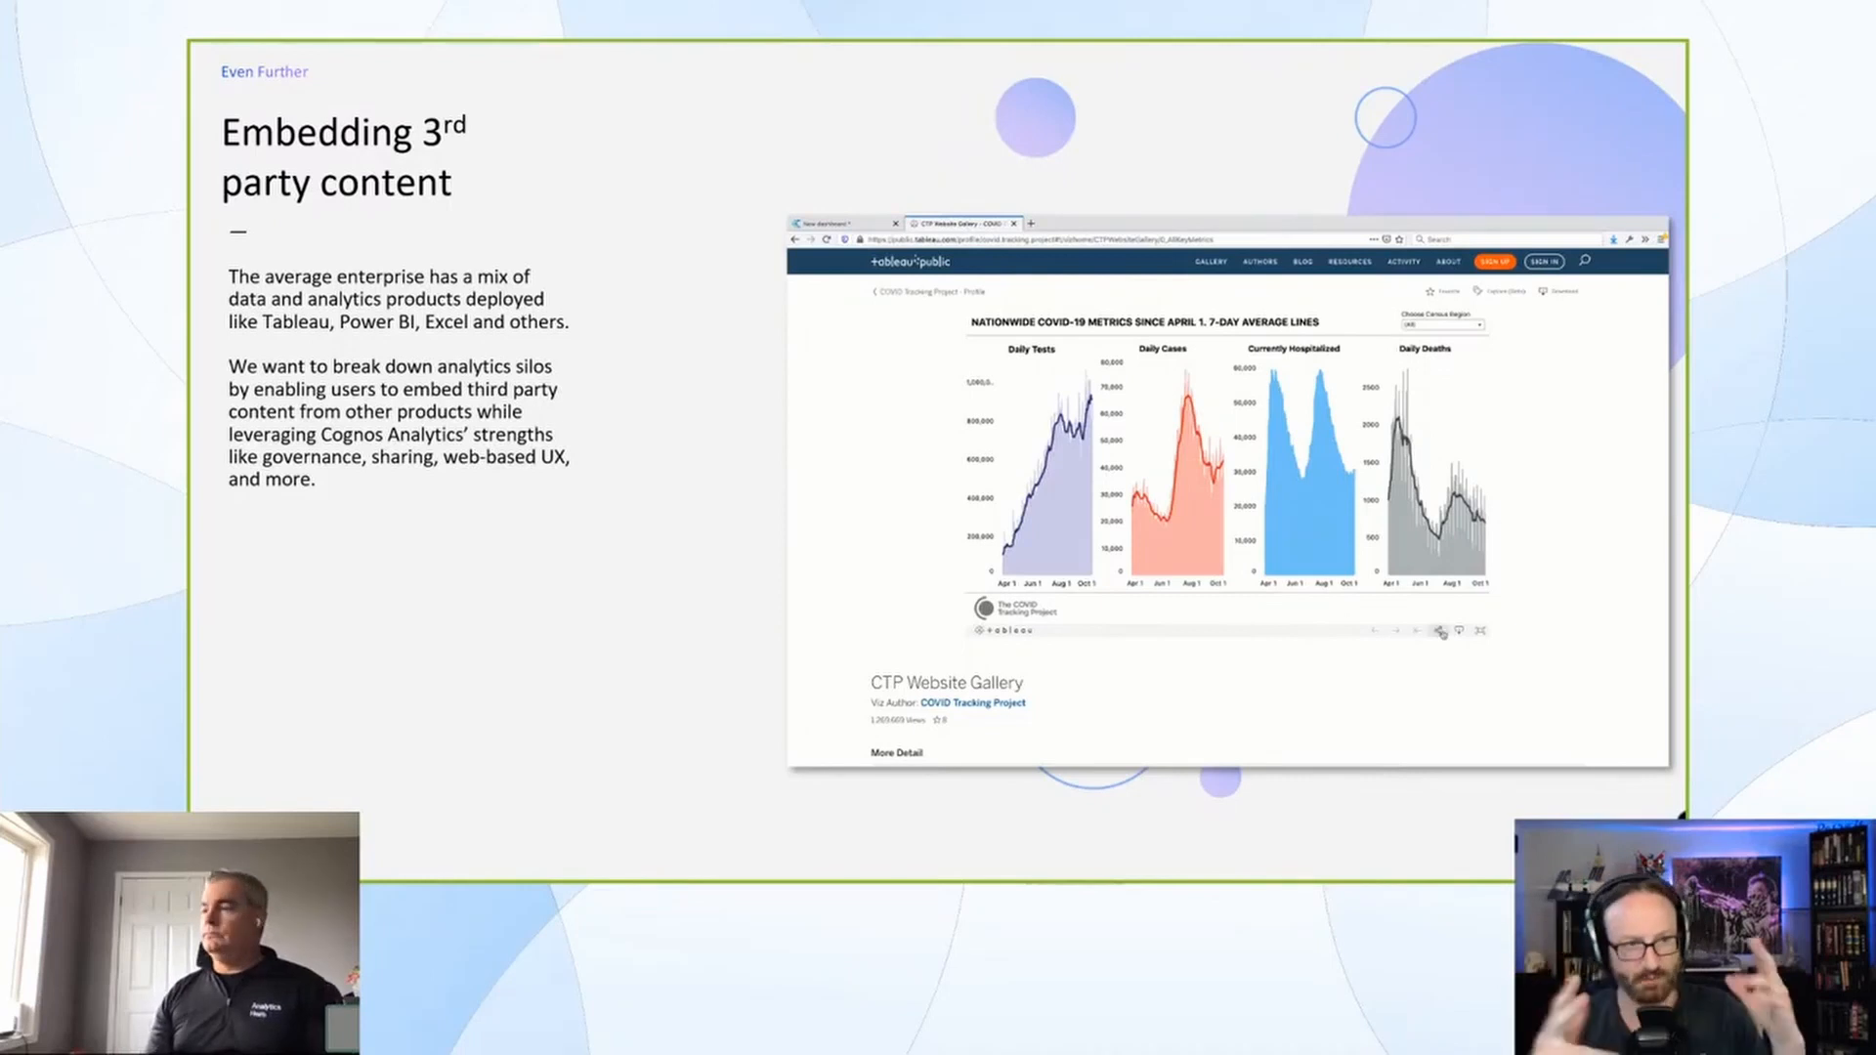
click(1439, 630)
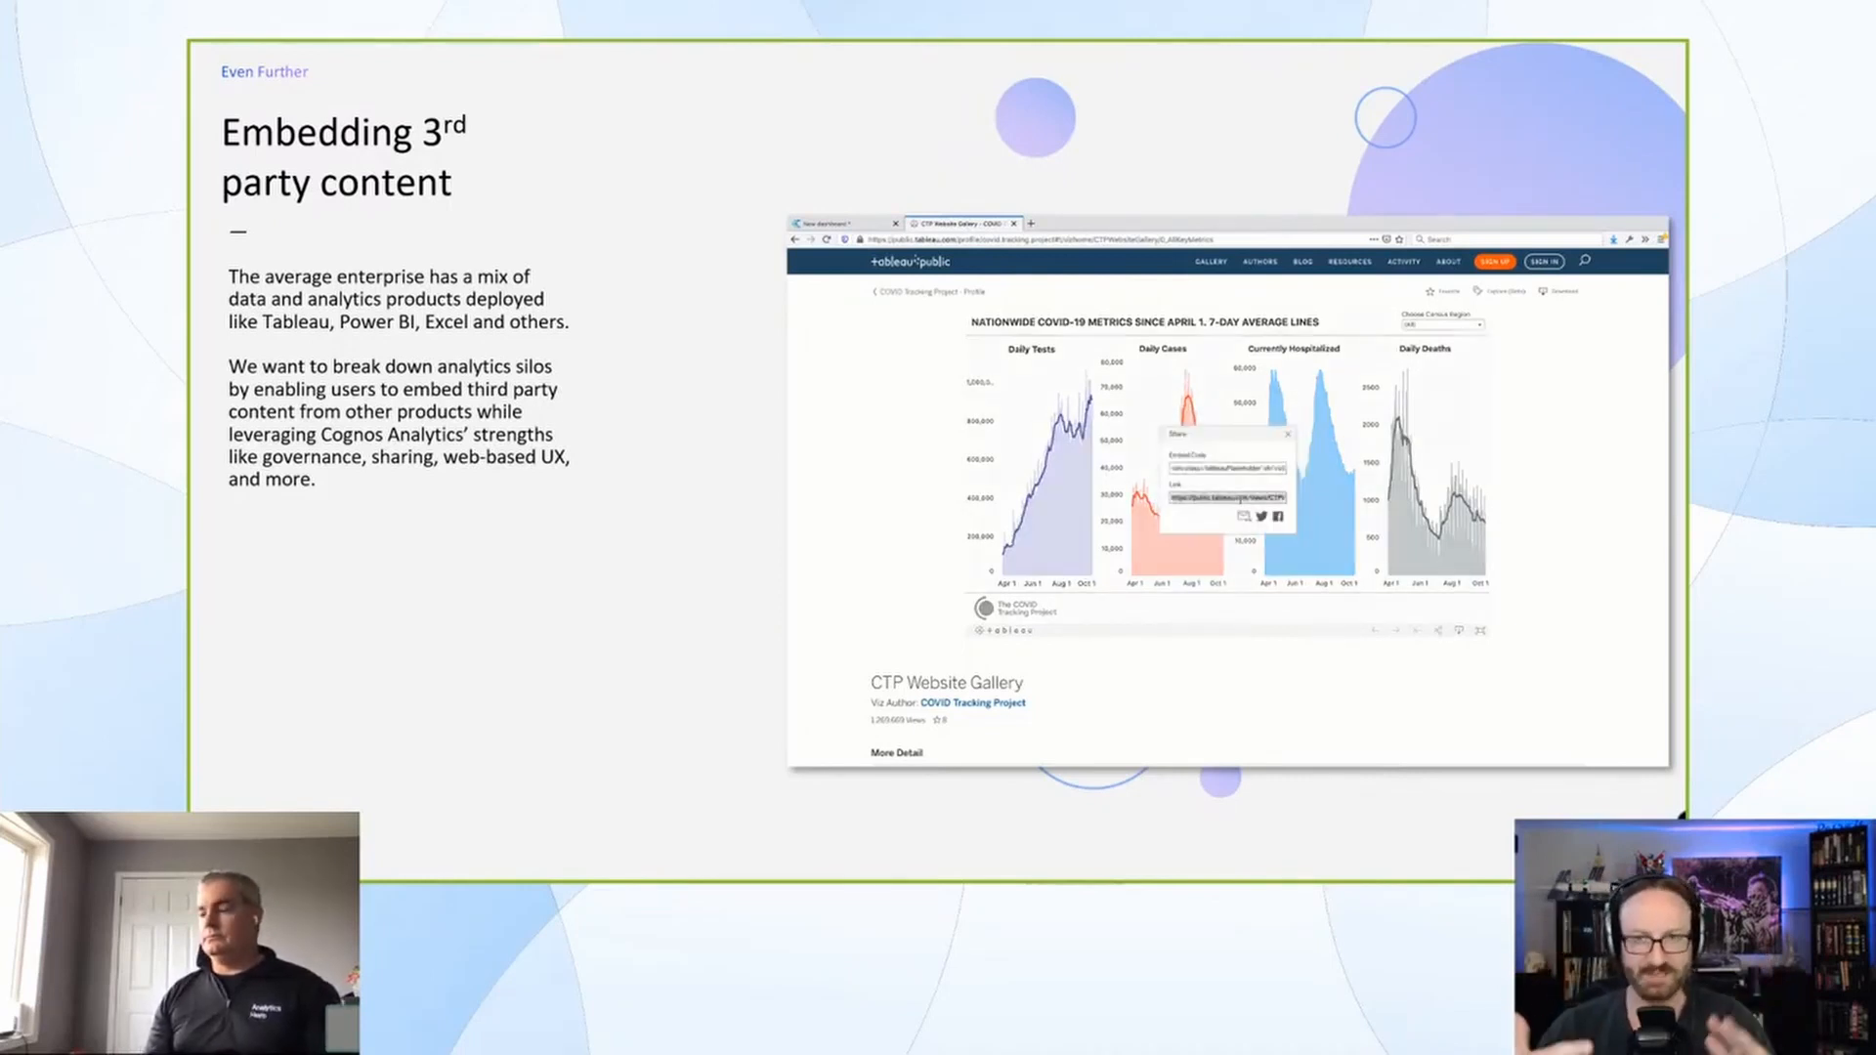
click(843, 223)
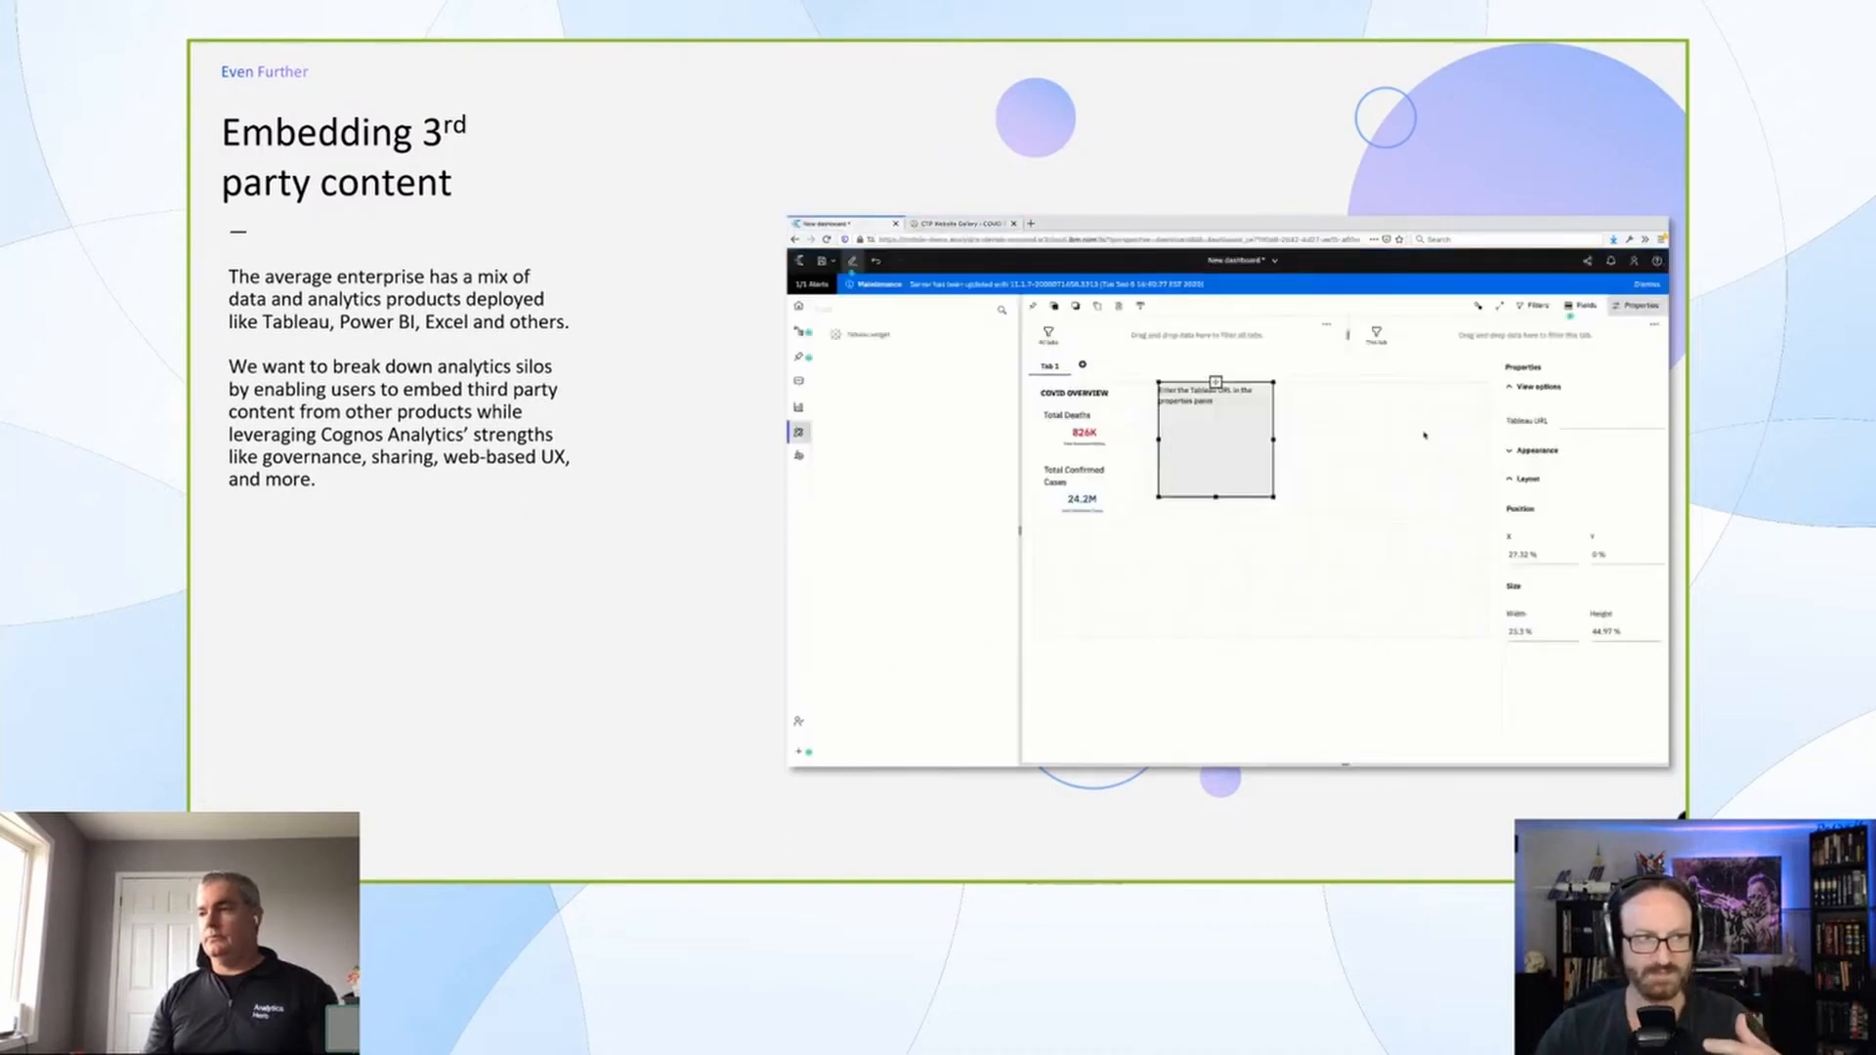
click(1610, 421)
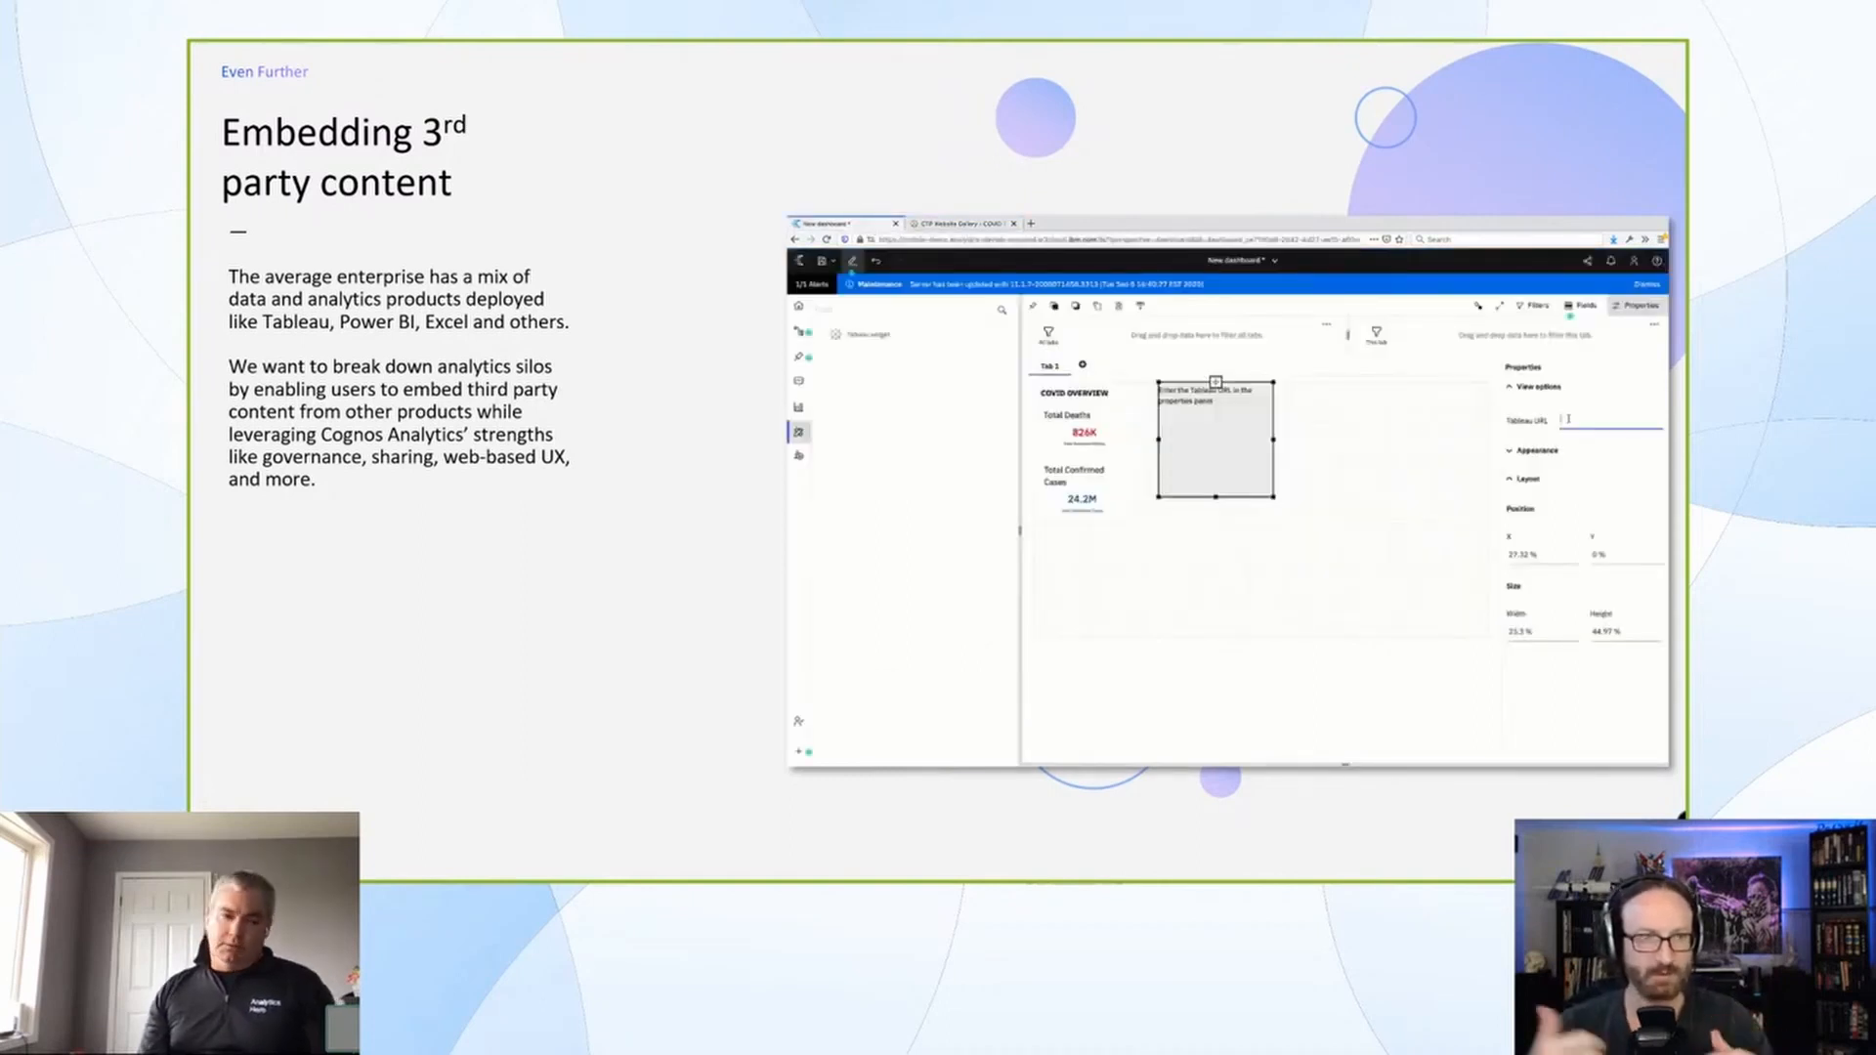
text(https://public.tableau.com/views)
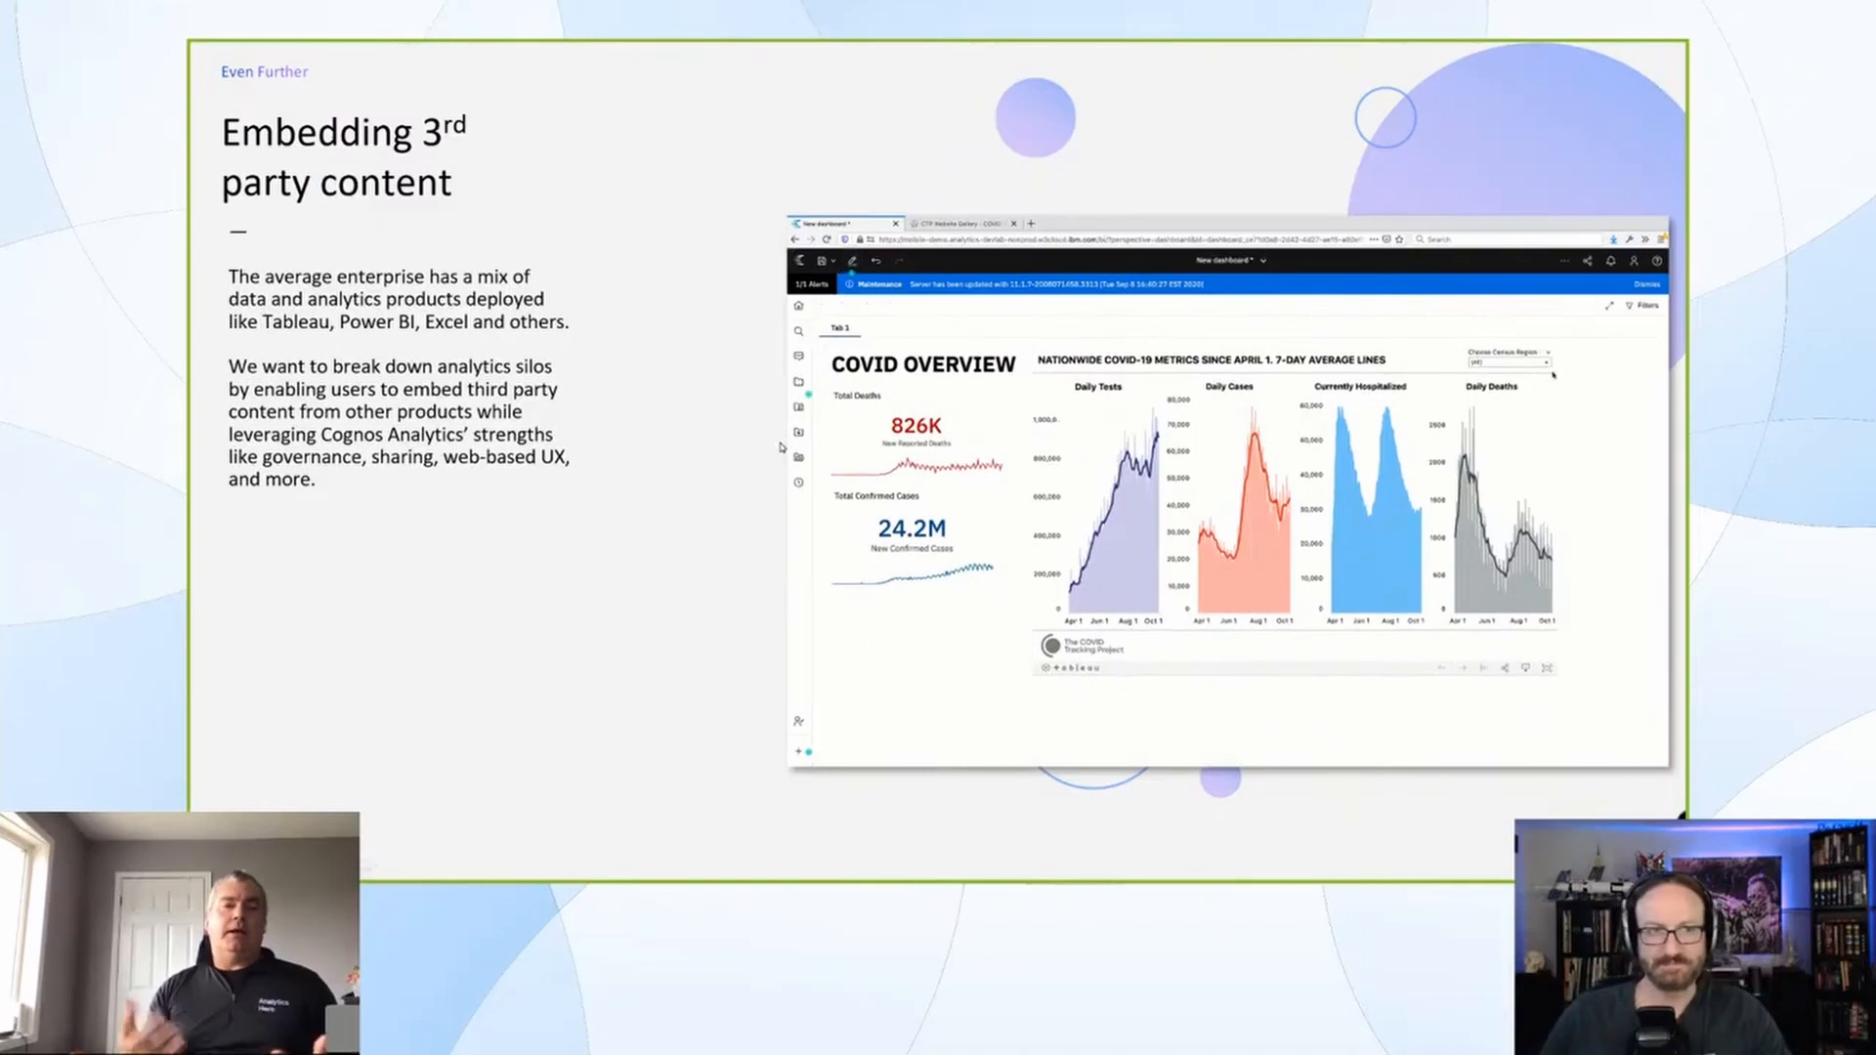
click(1510, 352)
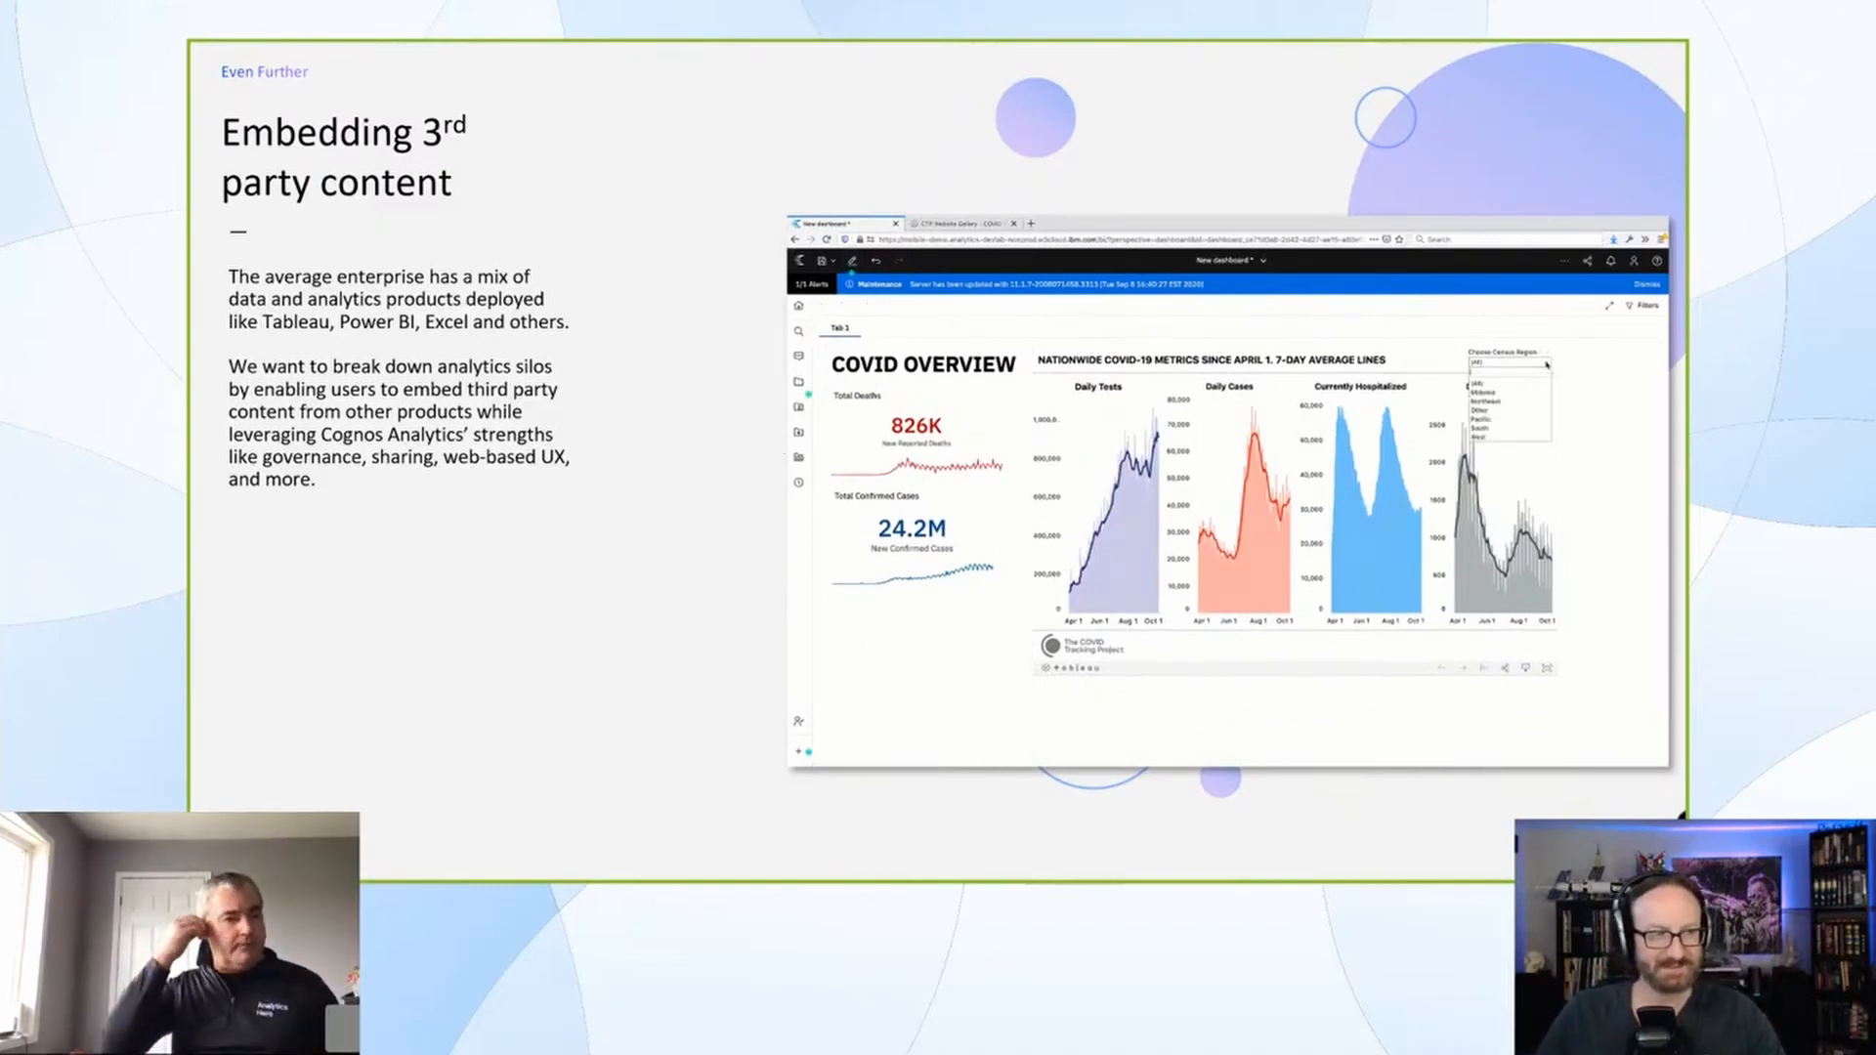
click(1508, 361)
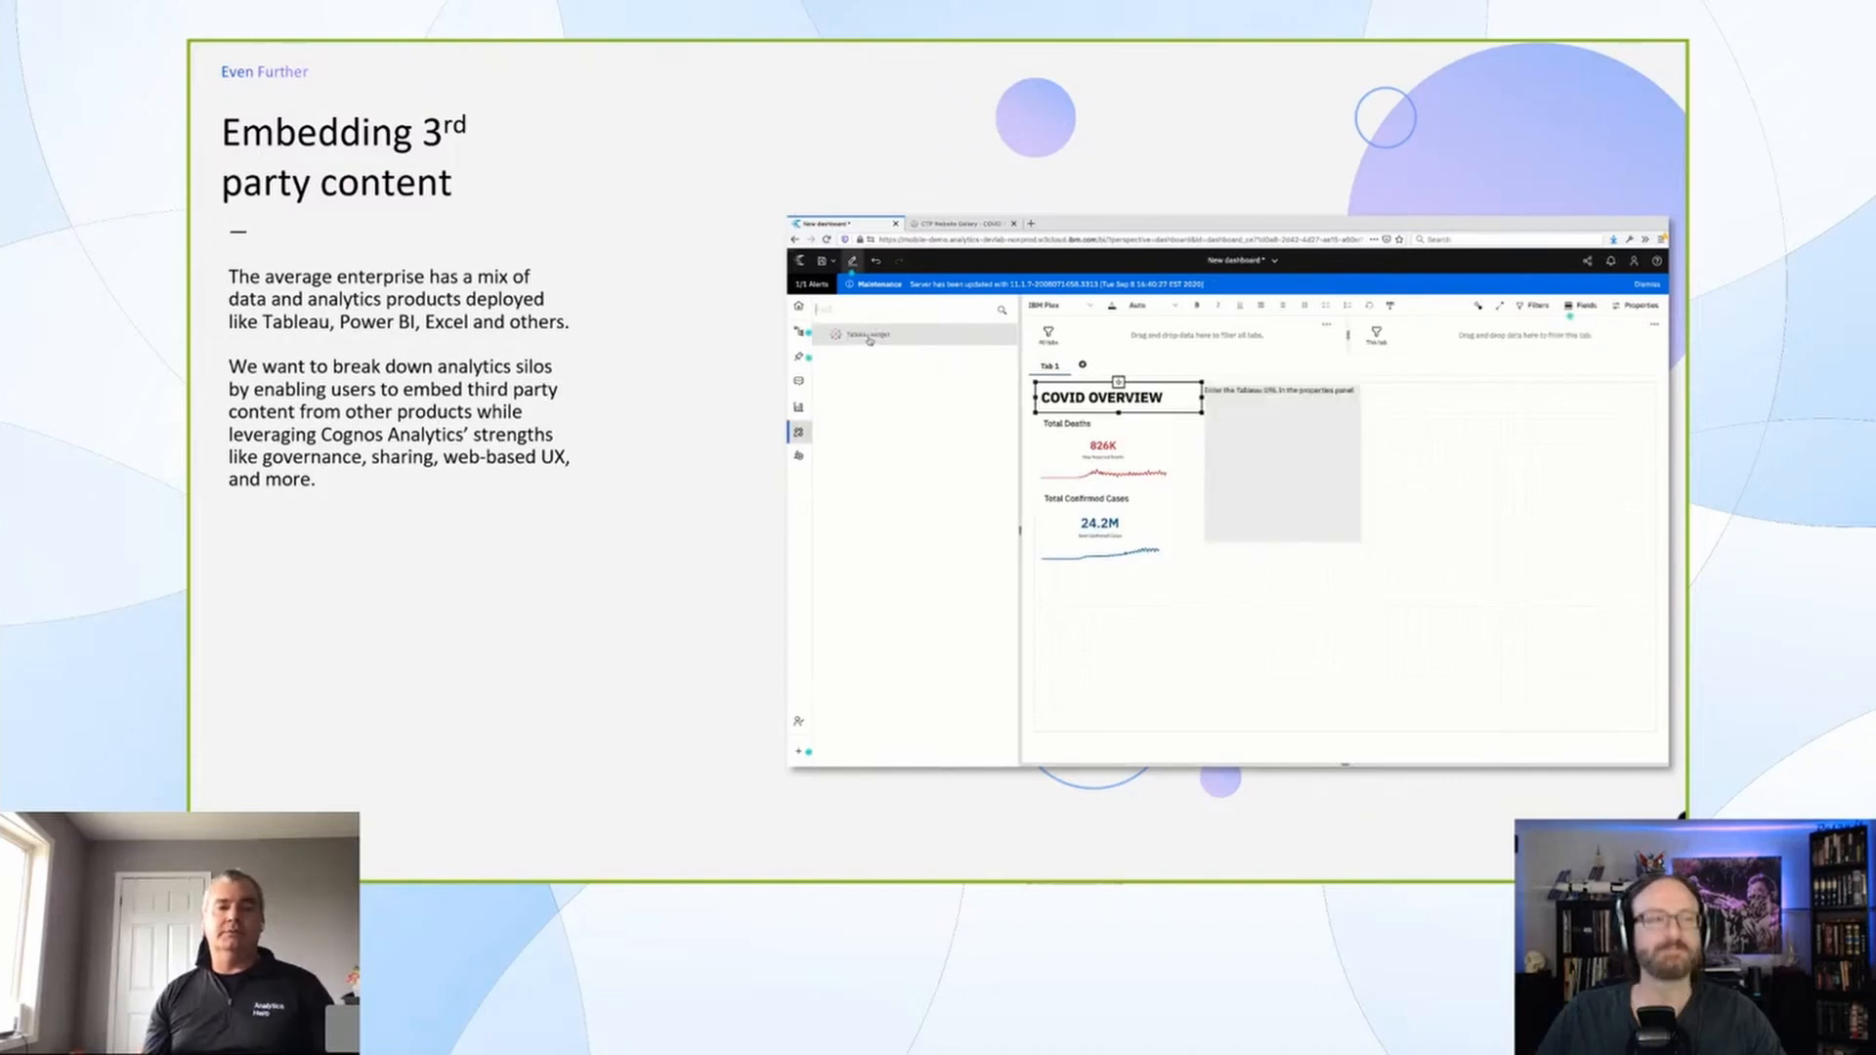
Fetch the COVID metrics viz's Share link from Tableau Public twice, returning to the dashboard tab
click(964, 224)
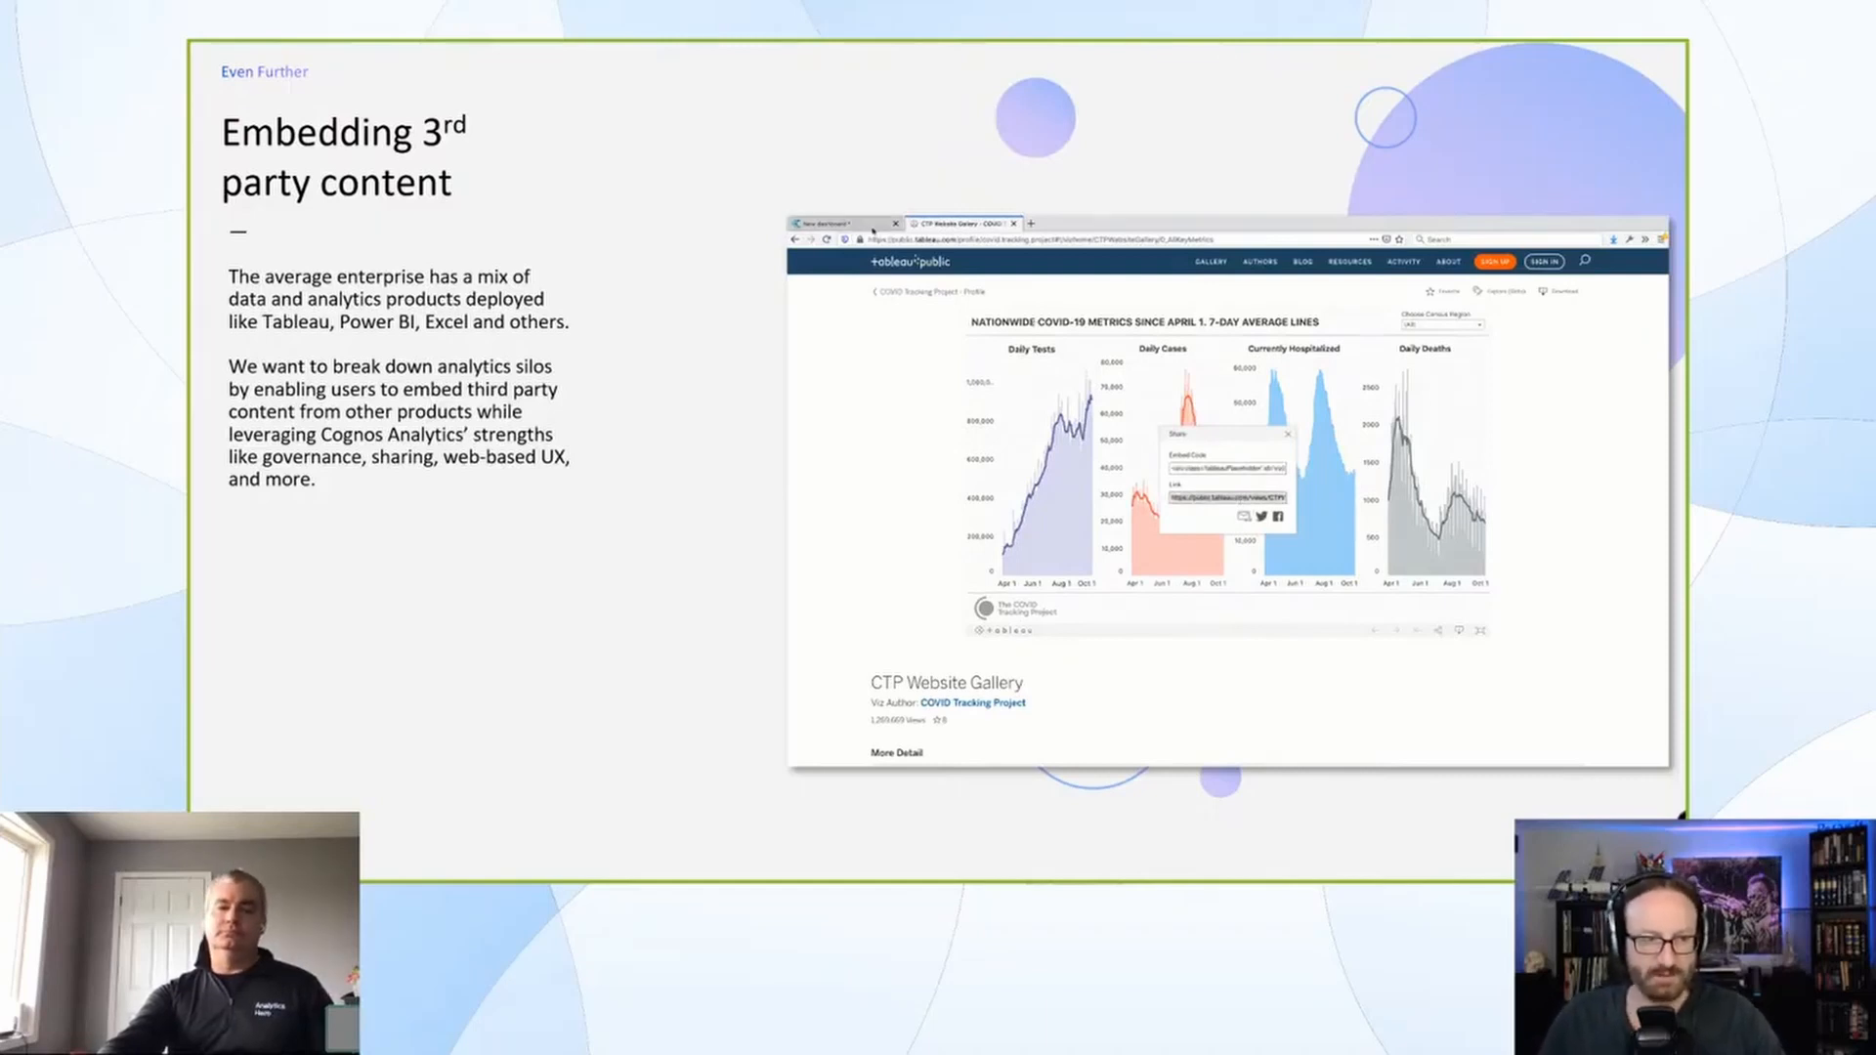
click(837, 222)
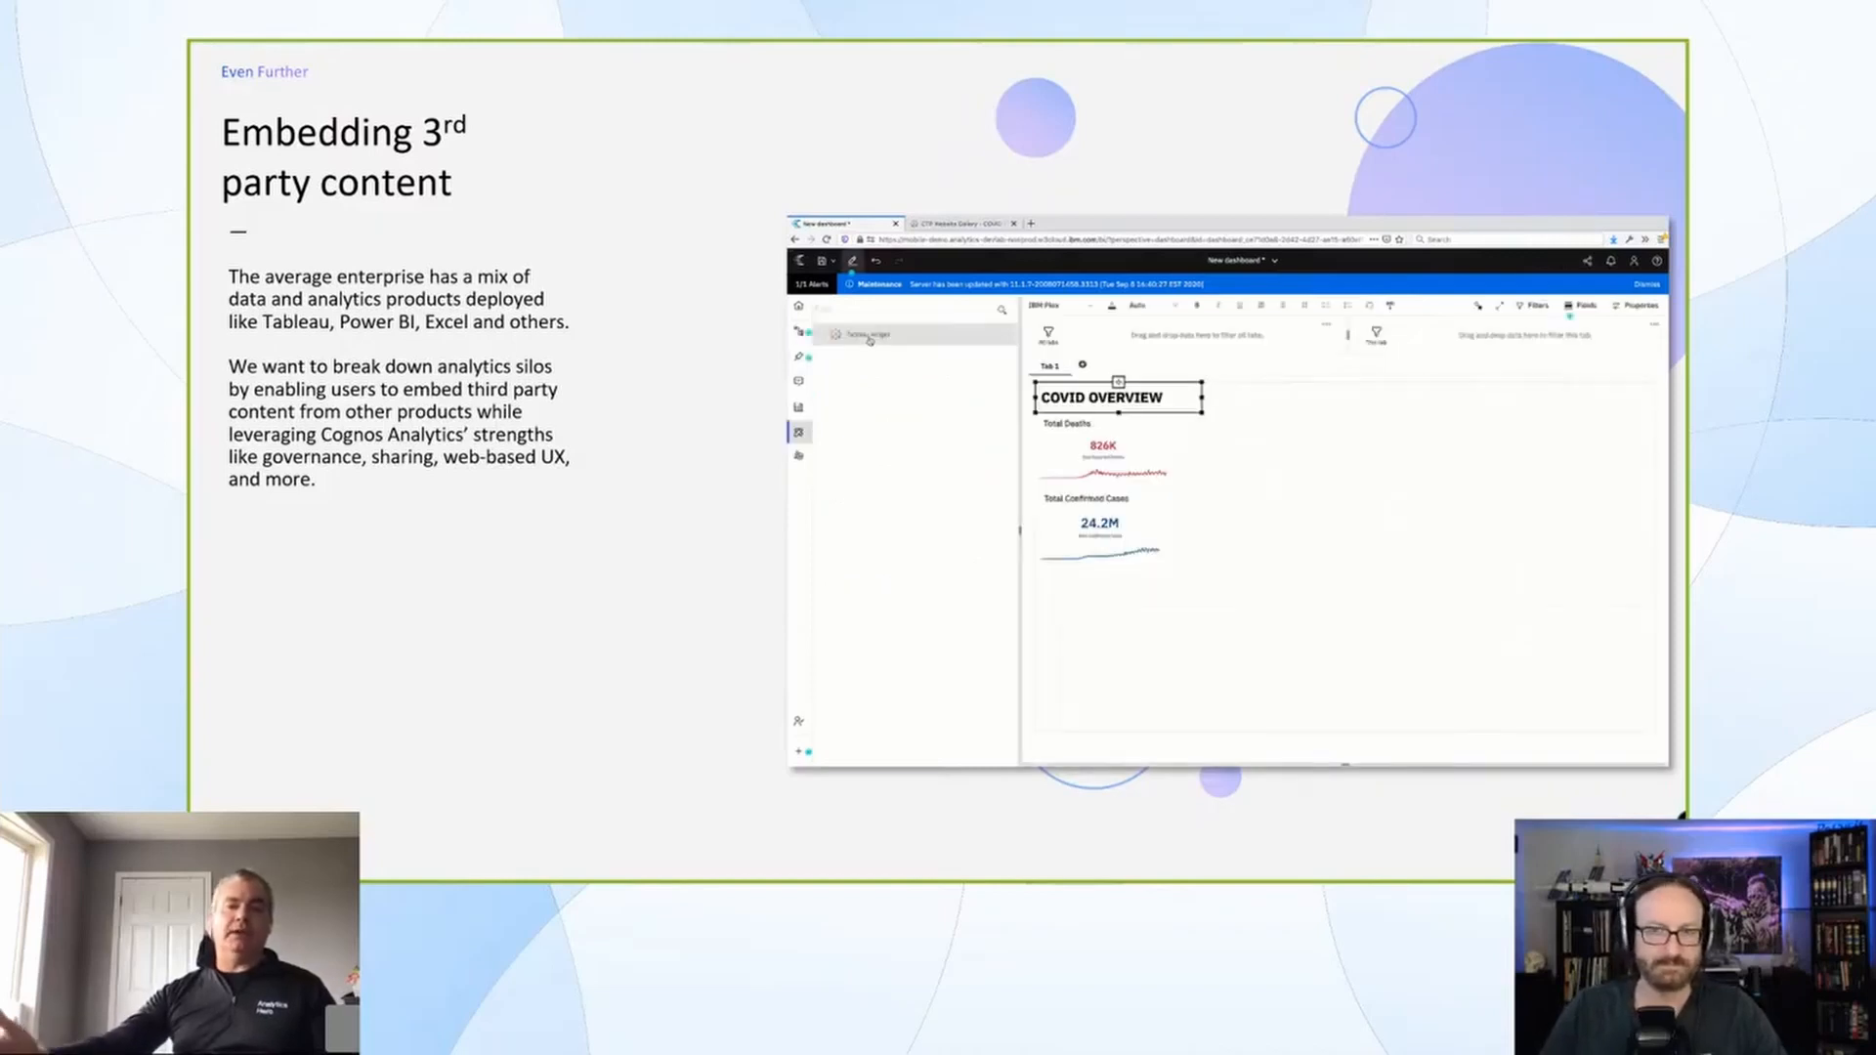
click(963, 224)
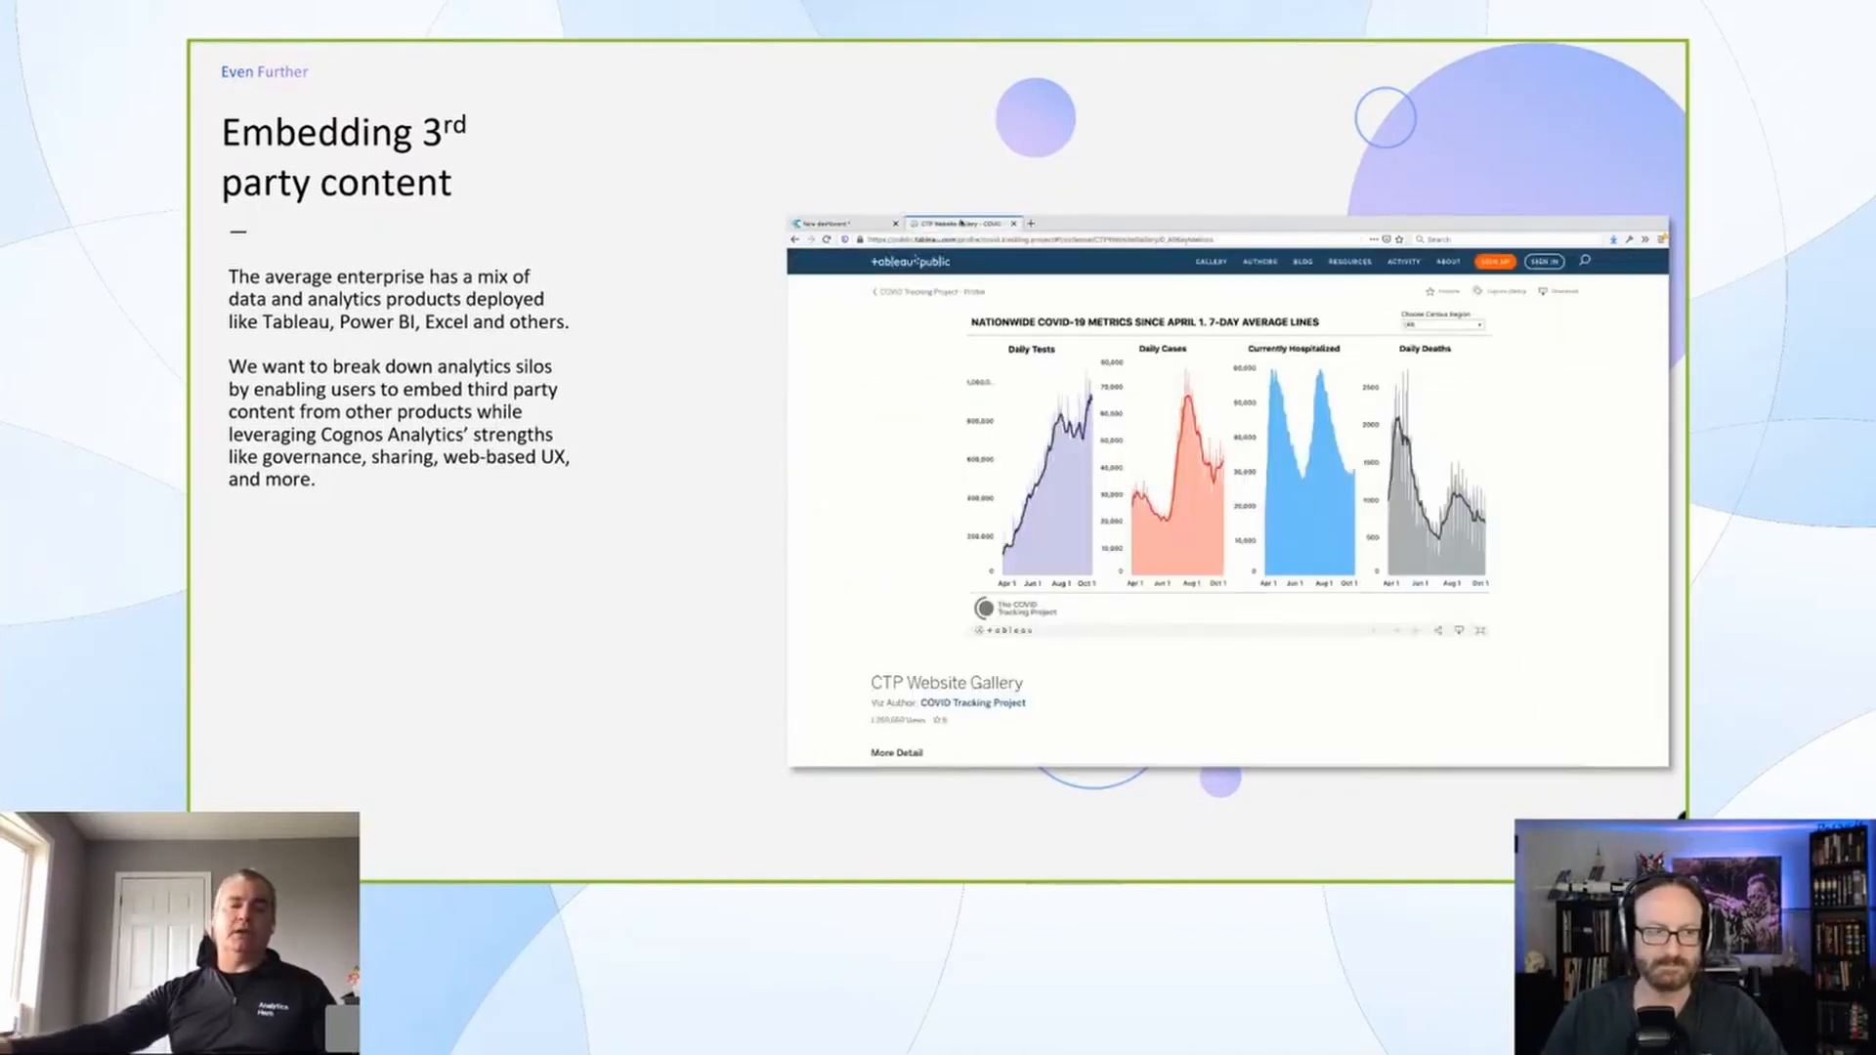
click(1460, 630)
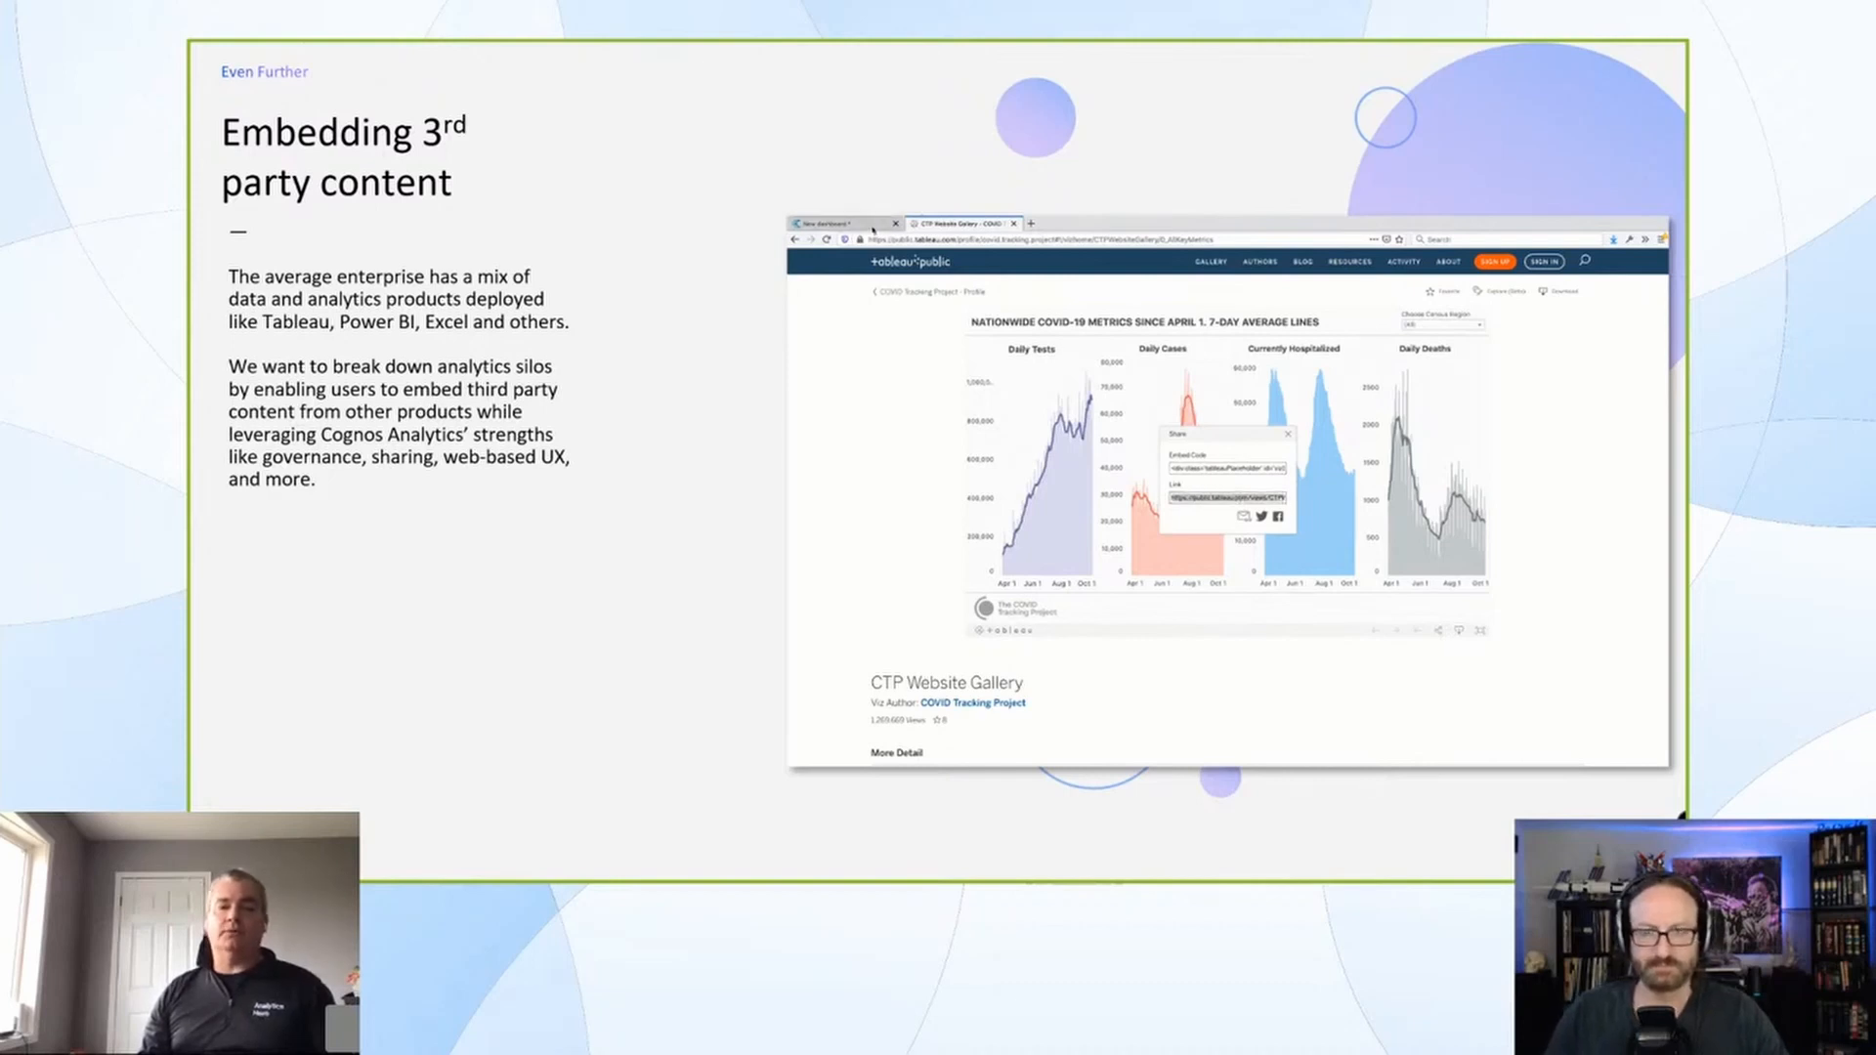
click(837, 224)
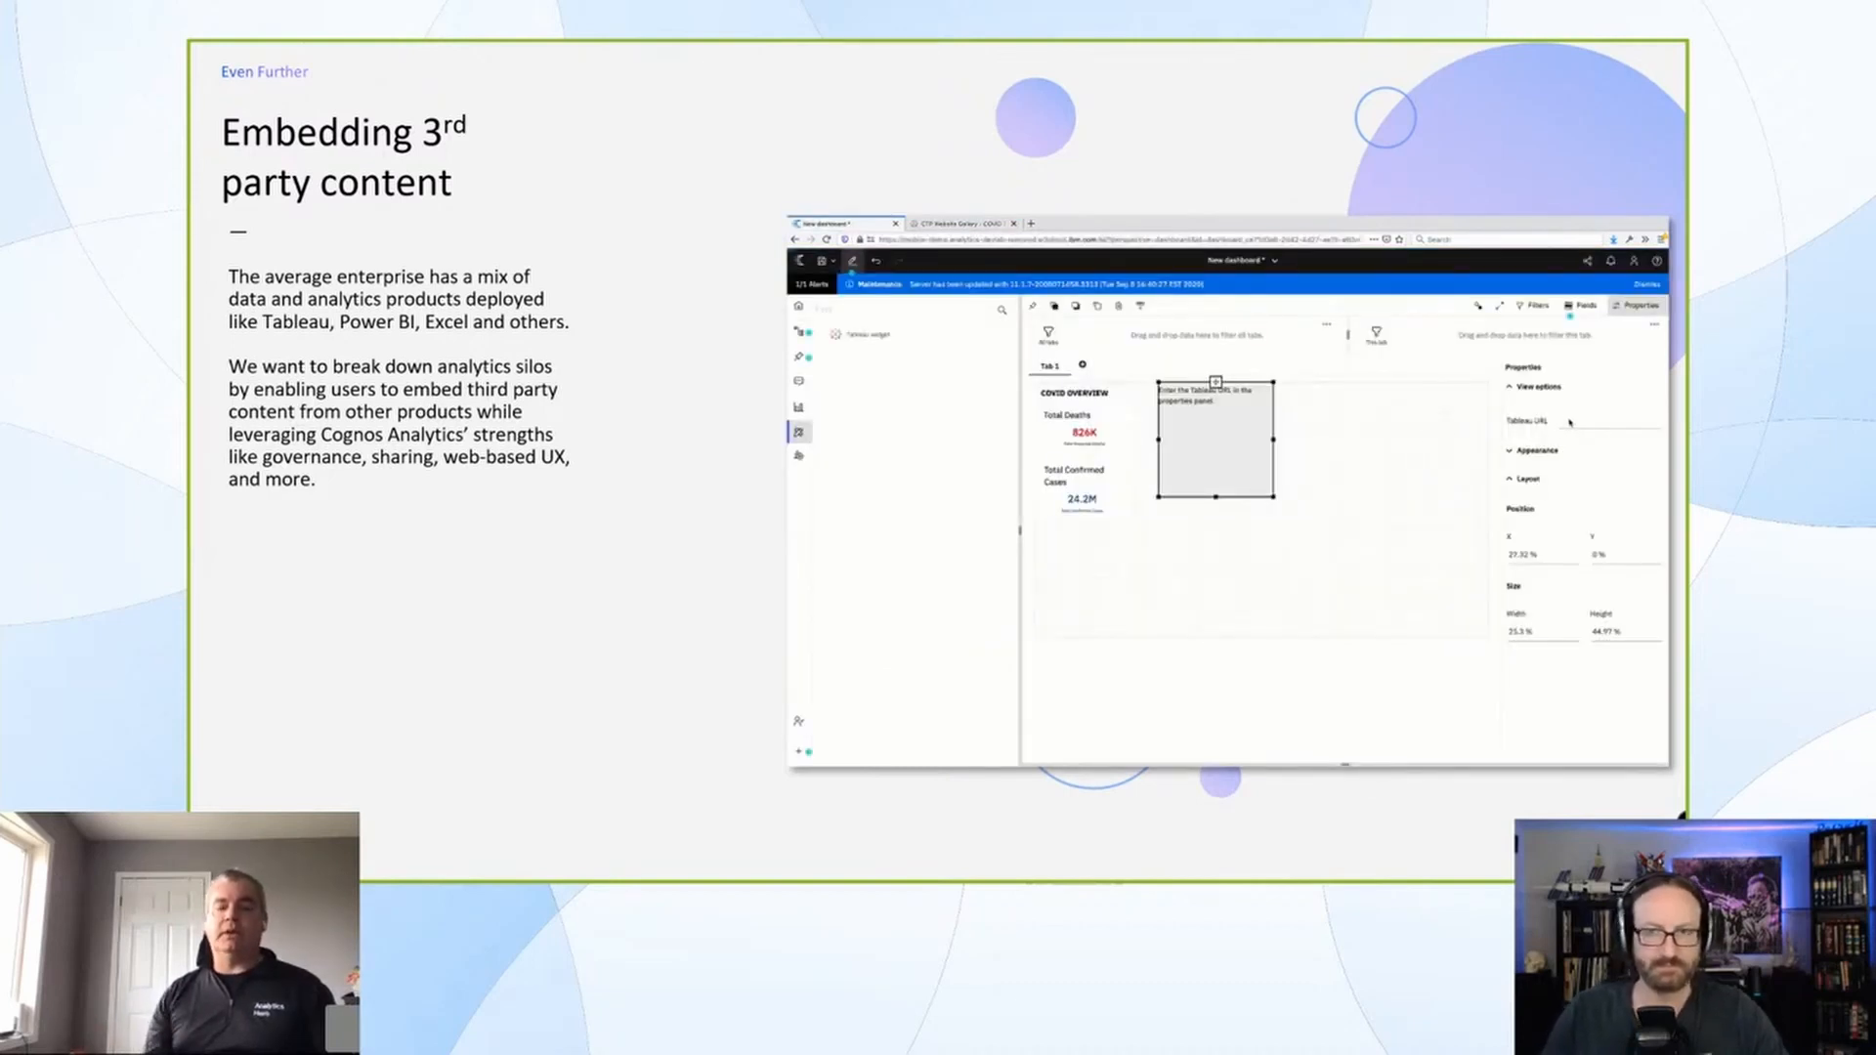